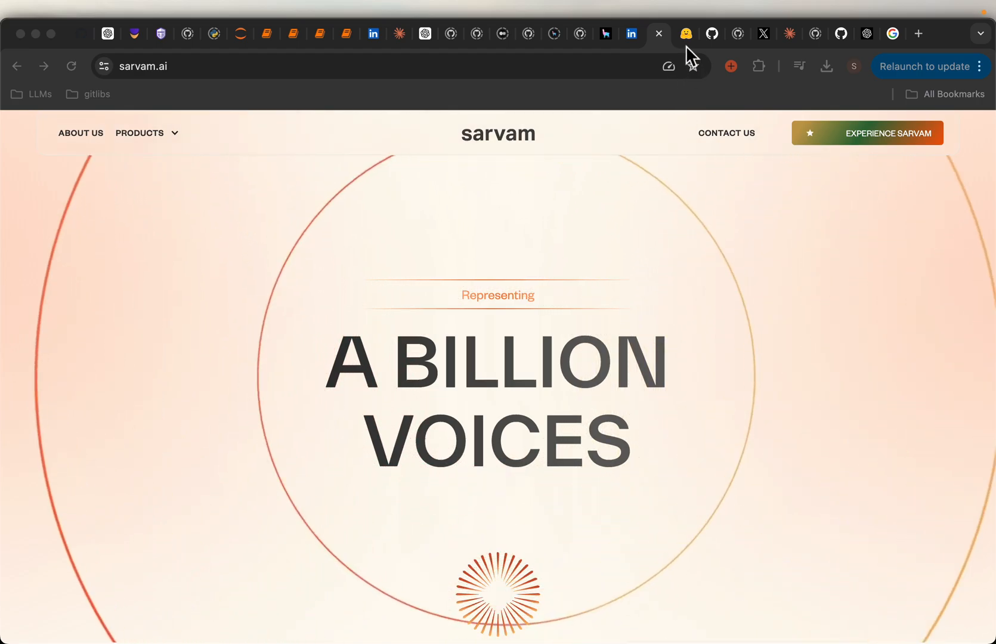
Step: Switch to the huggingface.co/sarvamai page listing shuka_v1, other models and samvaad-hi-v1
{"action": "left_click", "coordinate": [684, 33]}
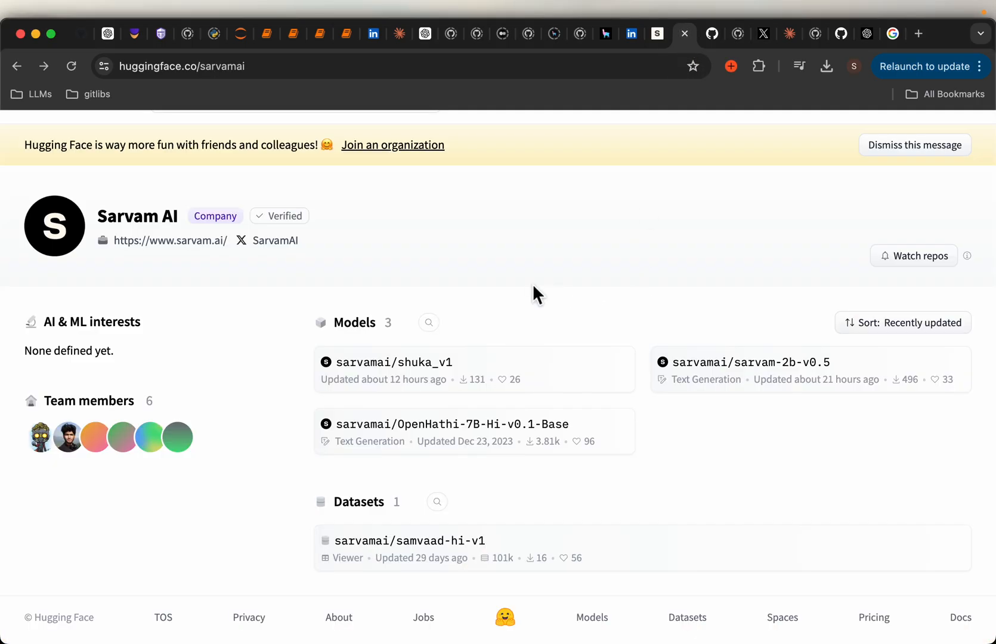
{"action": "mouse_move", "coordinate": [393, 321]}
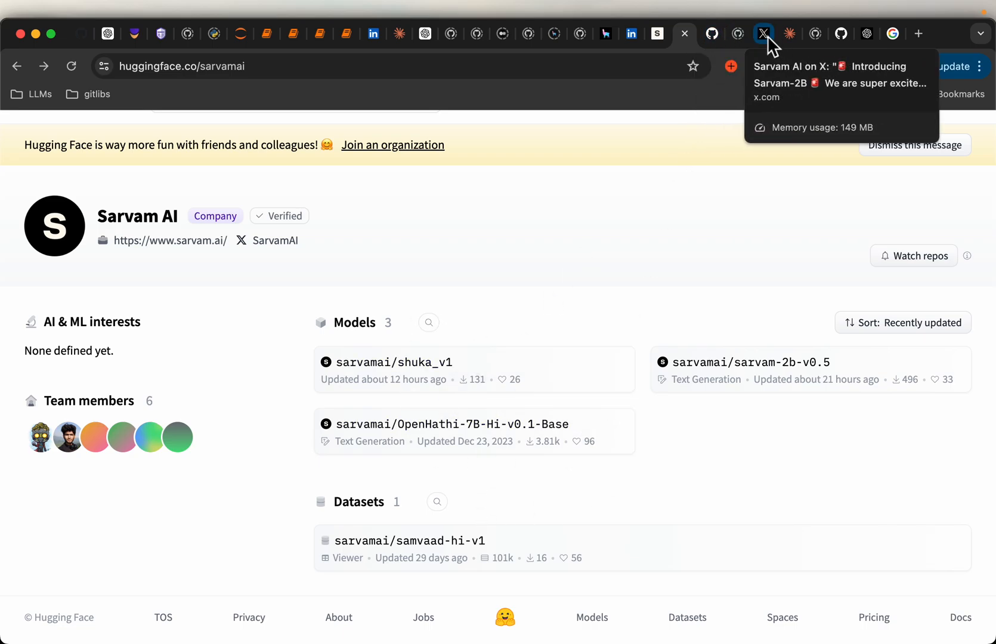
Step: Scroll the Sarvam-2B announcement thread down to the BLEU accuracy-versus-compute chart
{"action": "left_click", "coordinate": [762, 33]}
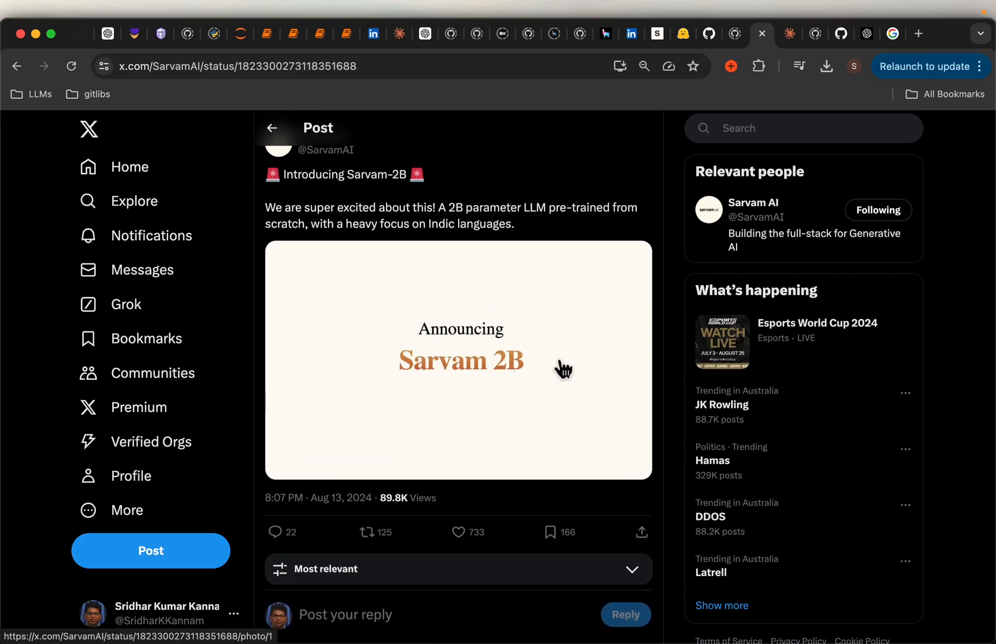
{"action": "scroll", "scroll_direction": "down", "scroll_amount": 3}
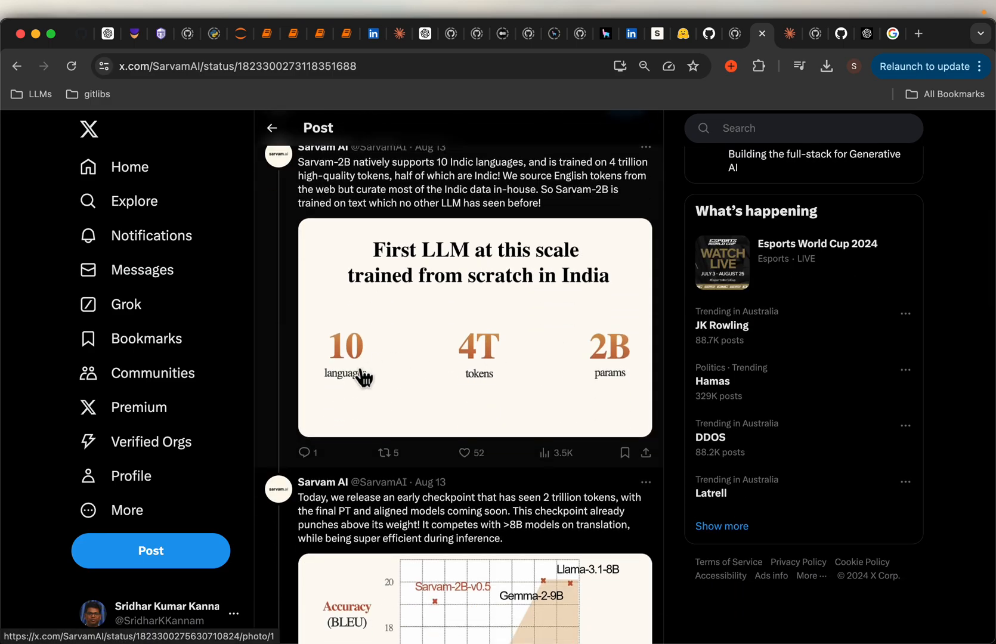
{"action": "mouse_move", "coordinate": [388, 353]}
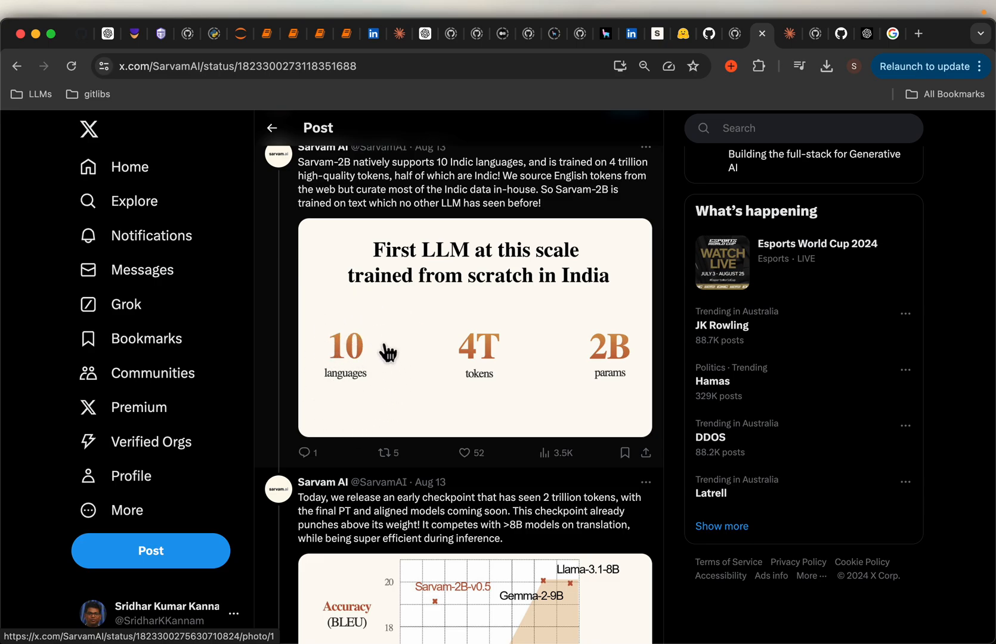
{"action": "scroll", "scroll_direction": "down", "scroll_amount": 3}
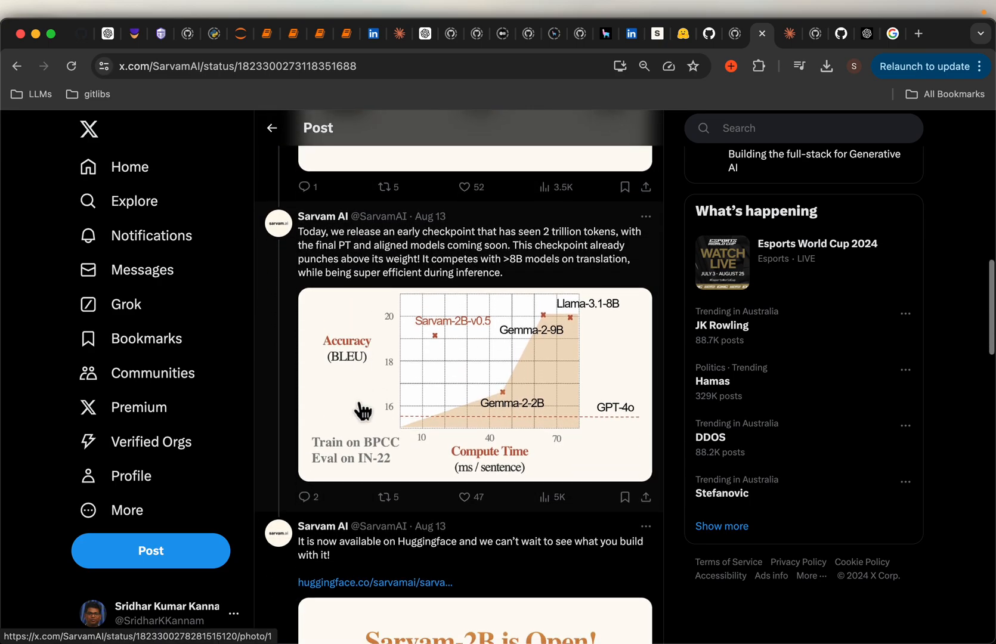
{"action": "mouse_move", "coordinate": [556, 450]}
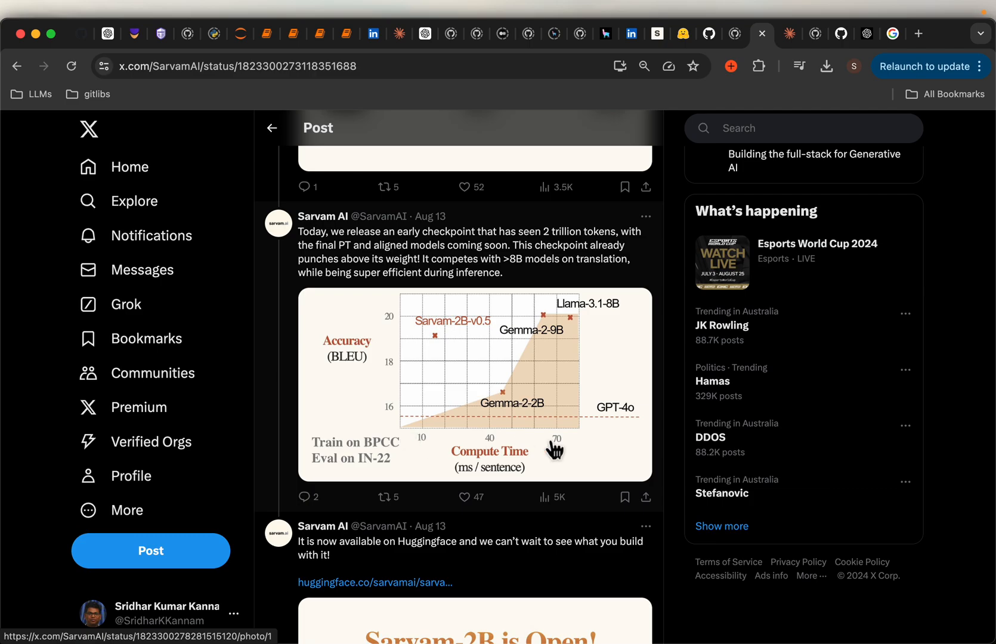
{"action": "mouse_move", "coordinate": [378, 438]}
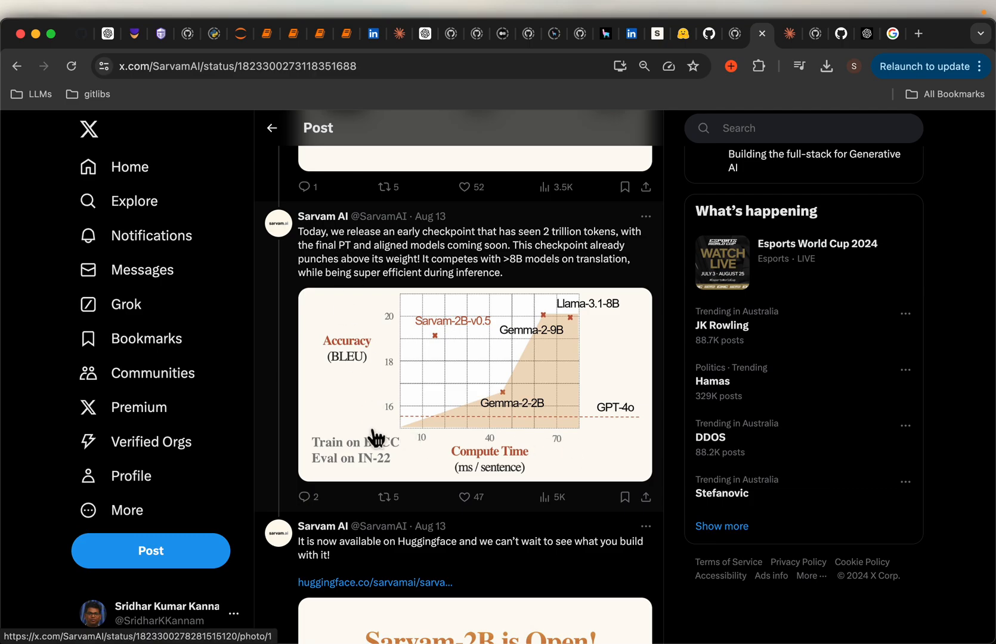
{"action": "mouse_move", "coordinate": [508, 429]}
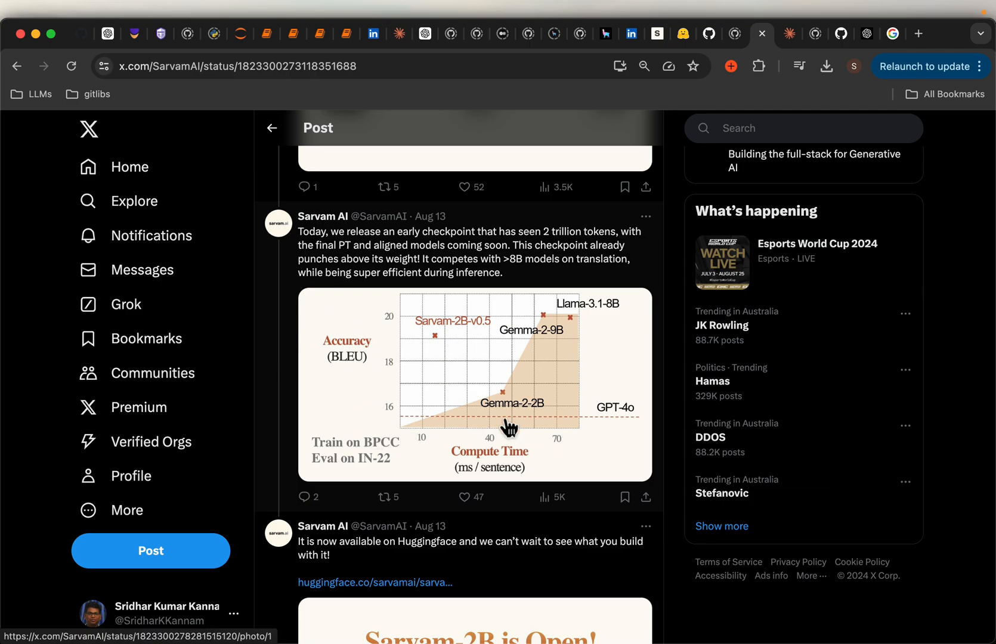
{"action": "mouse_move", "coordinate": [436, 343]}
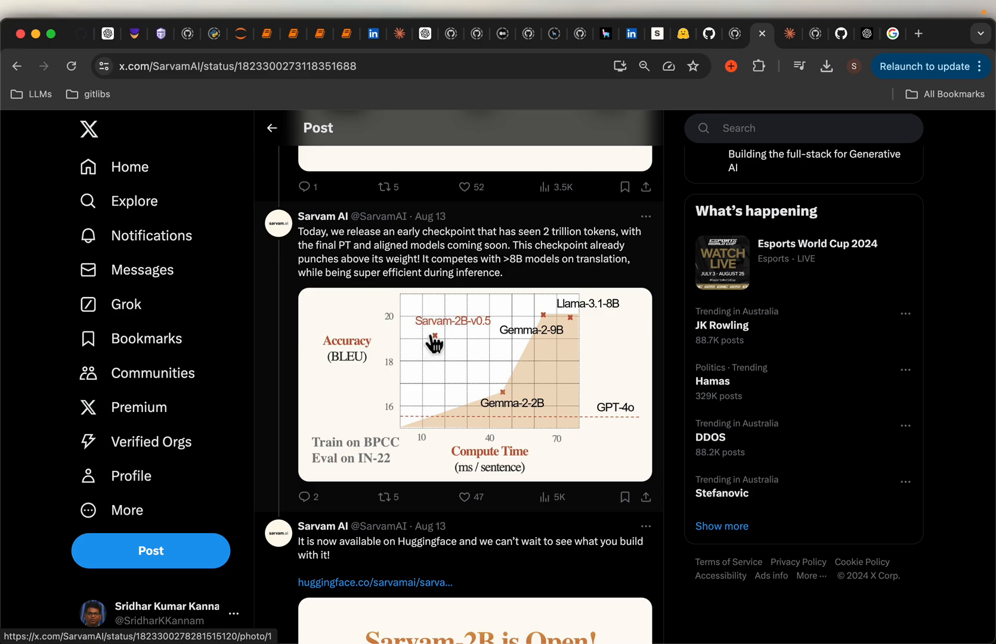
{"action": "mouse_move", "coordinate": [520, 398]}
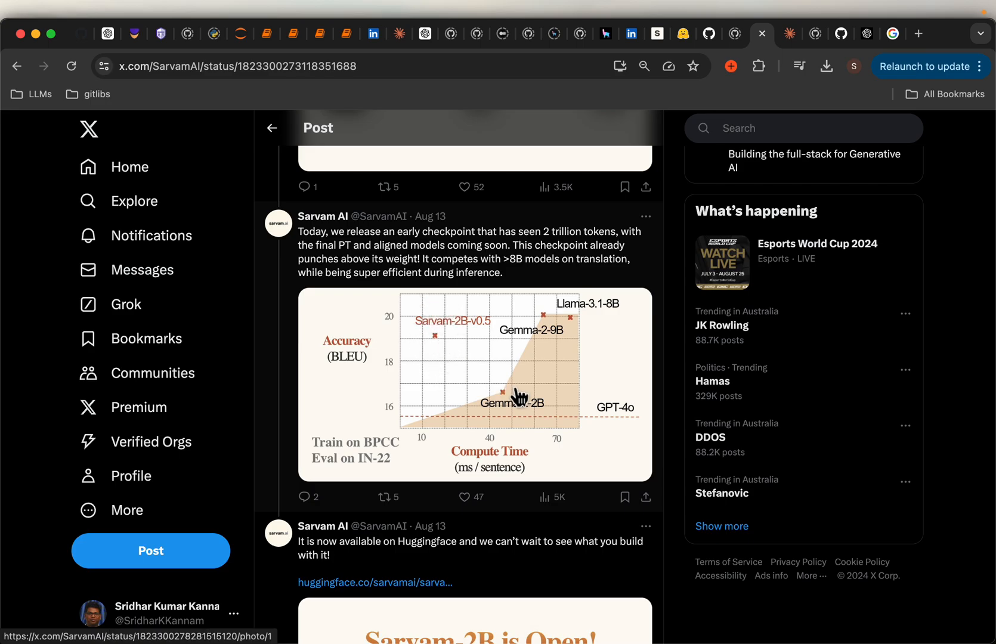
{"action": "mouse_move", "coordinate": [543, 421]}
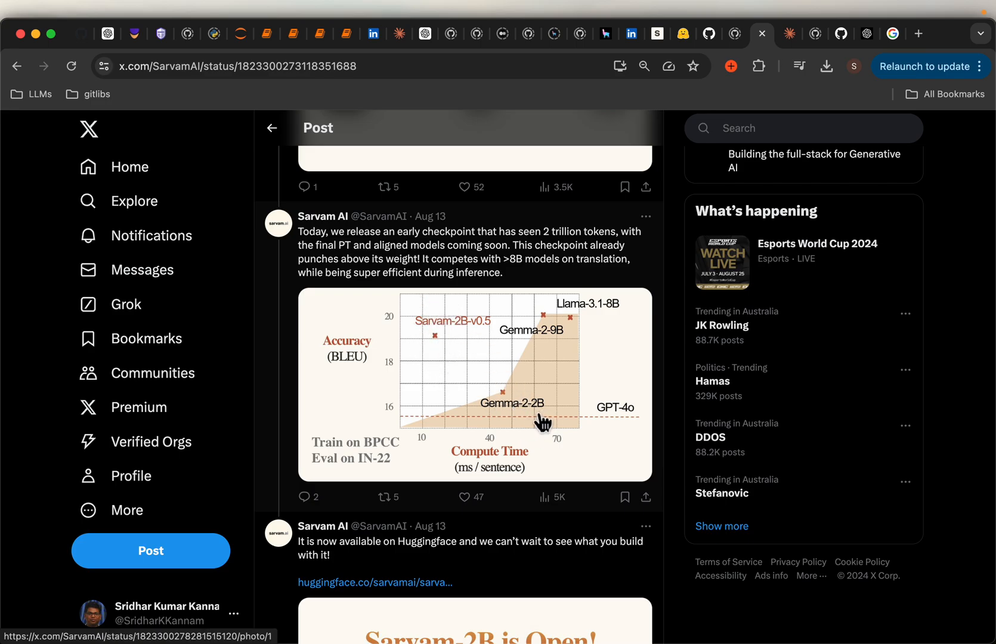
{"action": "mouse_move", "coordinate": [445, 338]}
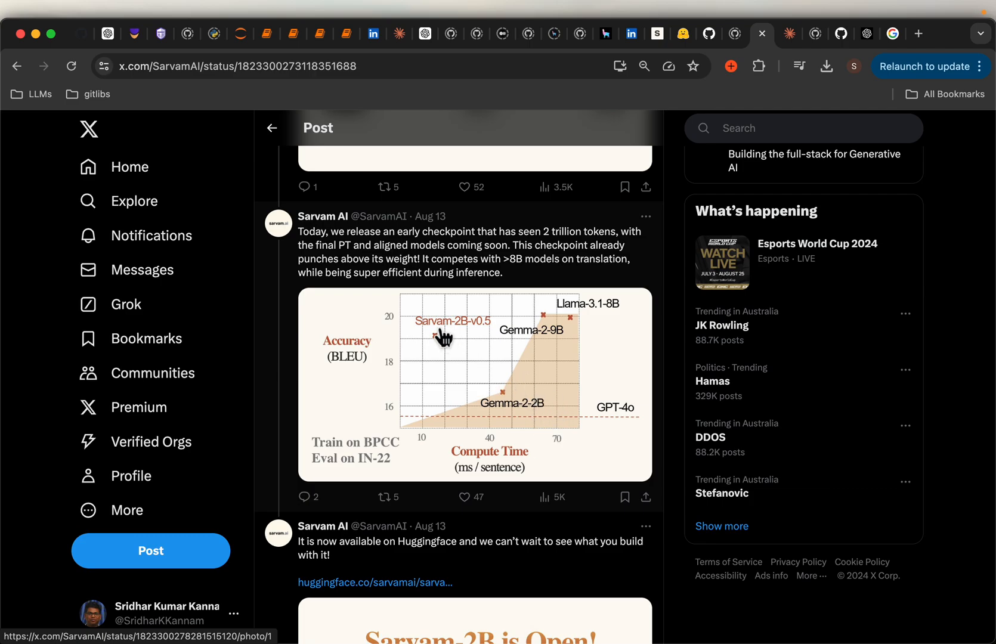
{"action": "mouse_move", "coordinate": [413, 377]}
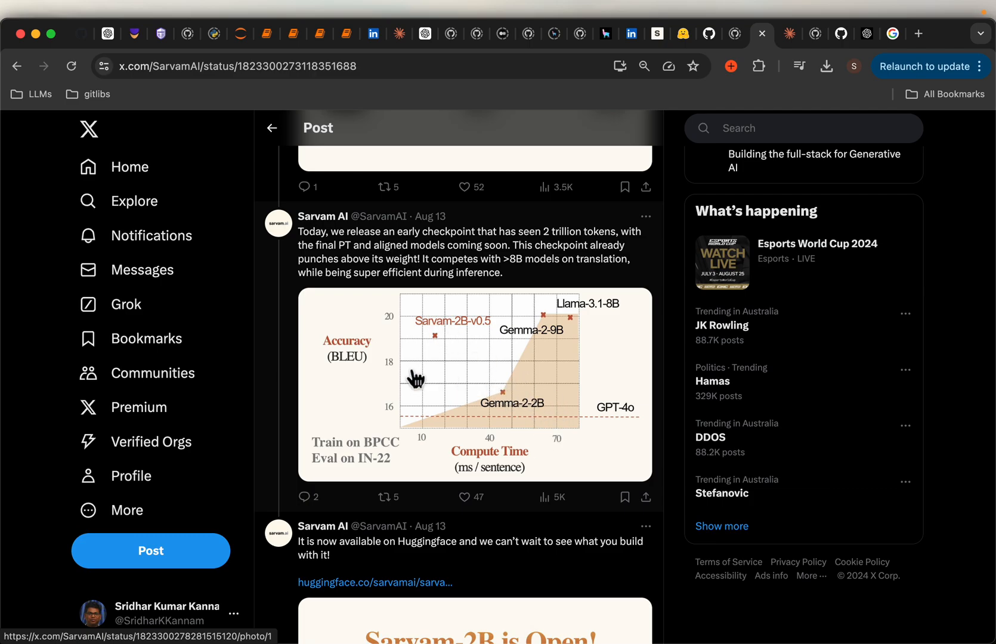
{"action": "mouse_move", "coordinate": [441, 331]}
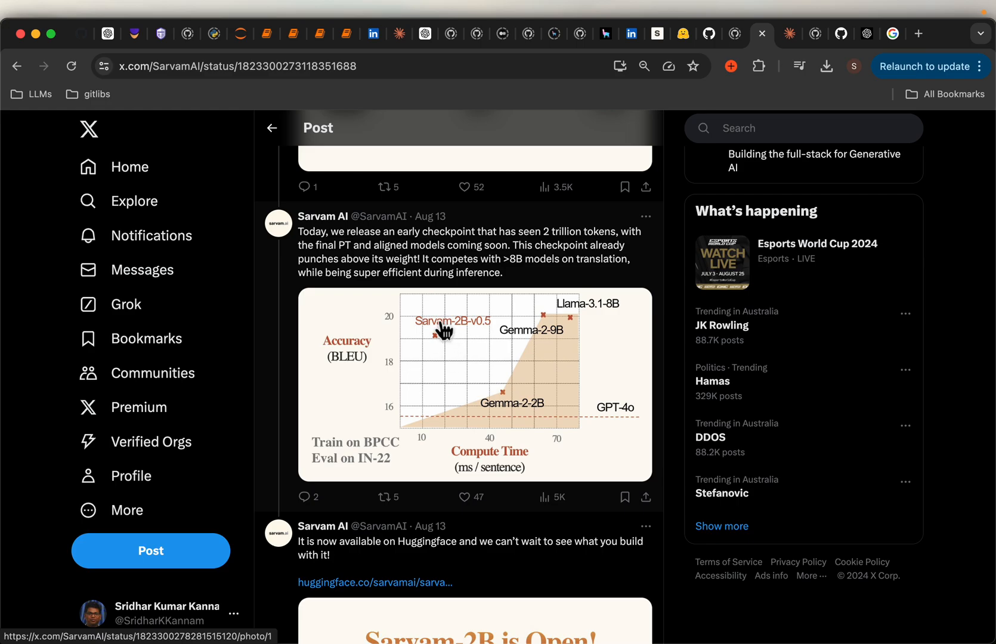
{"action": "mouse_move", "coordinate": [530, 311]}
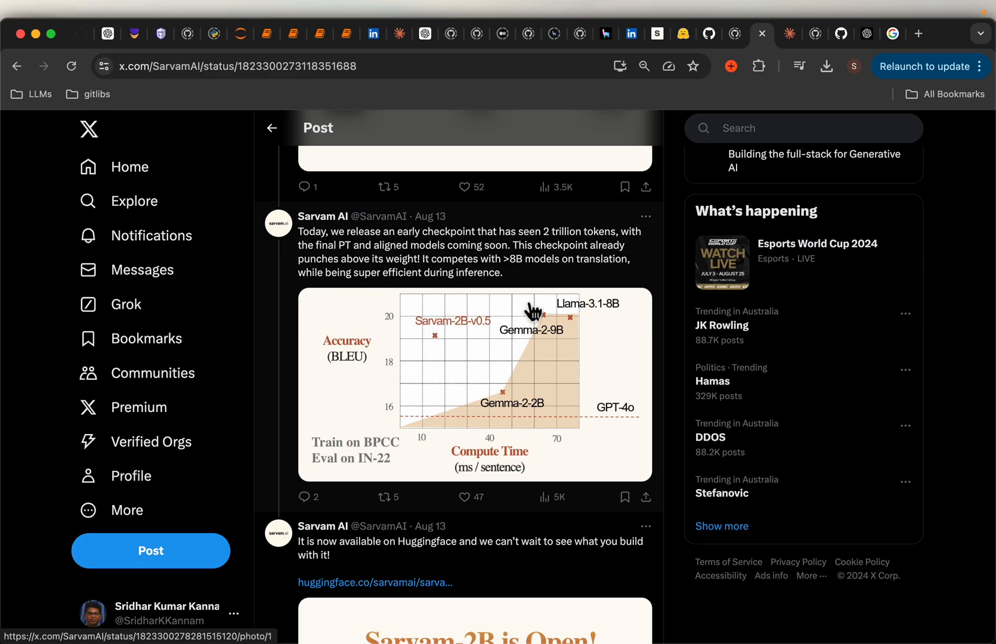
{"action": "mouse_move", "coordinate": [570, 348]}
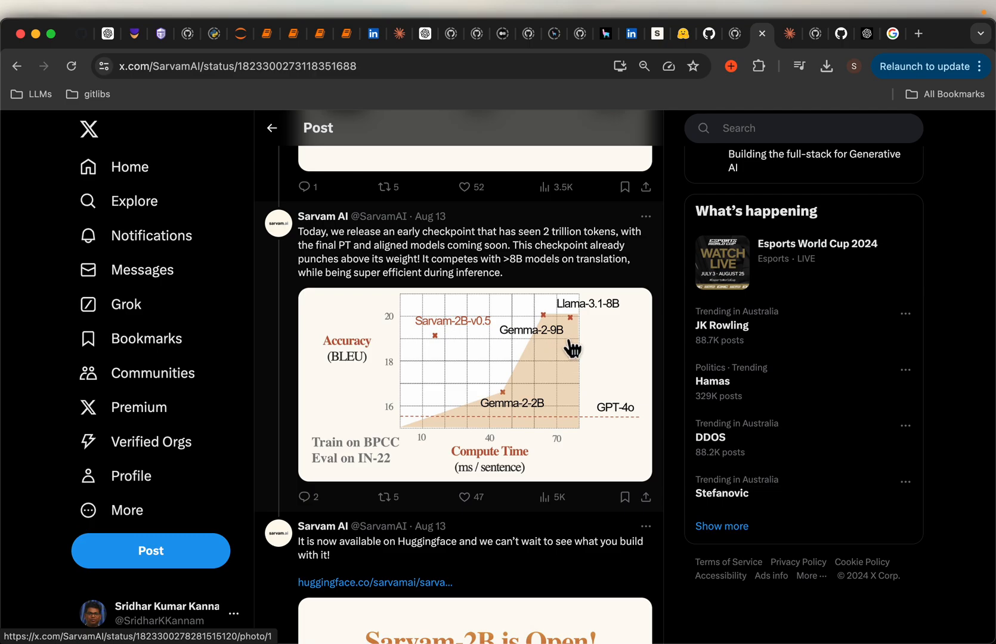
{"action": "mouse_move", "coordinate": [625, 322]}
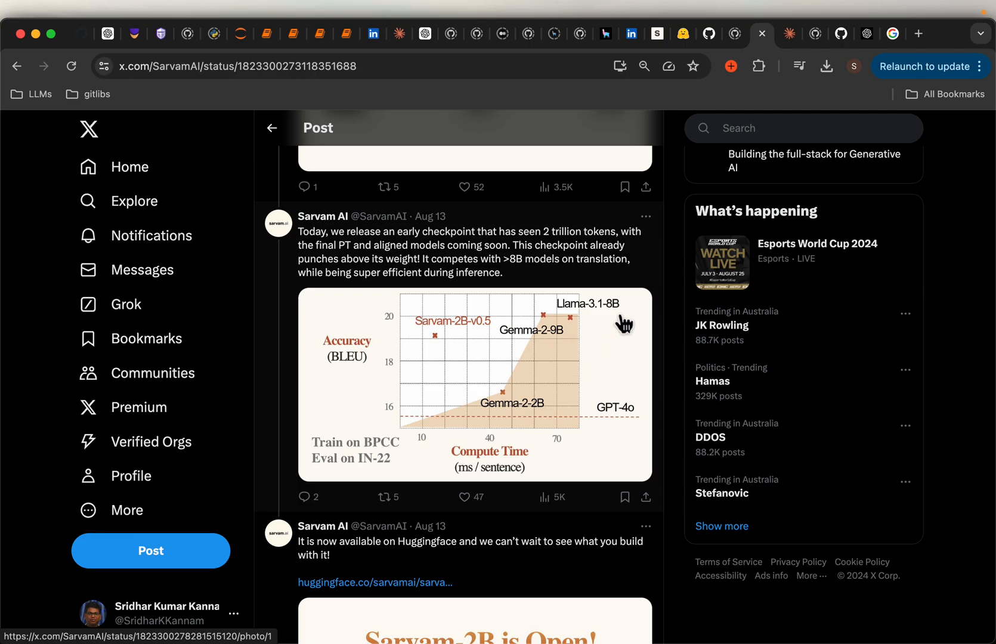
{"action": "mouse_move", "coordinate": [345, 389]}
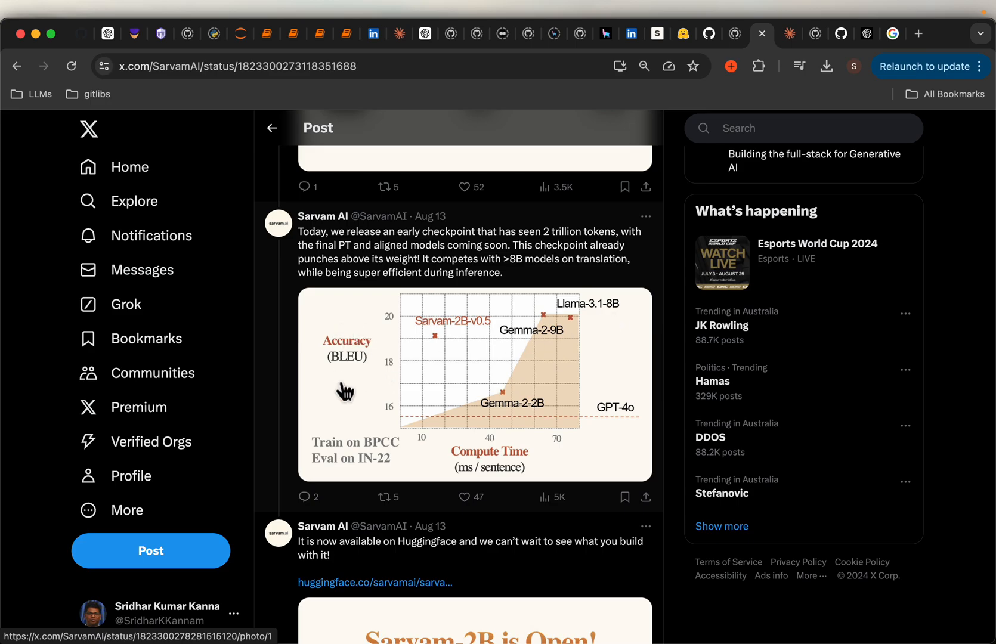
{"action": "mouse_move", "coordinate": [378, 398]}
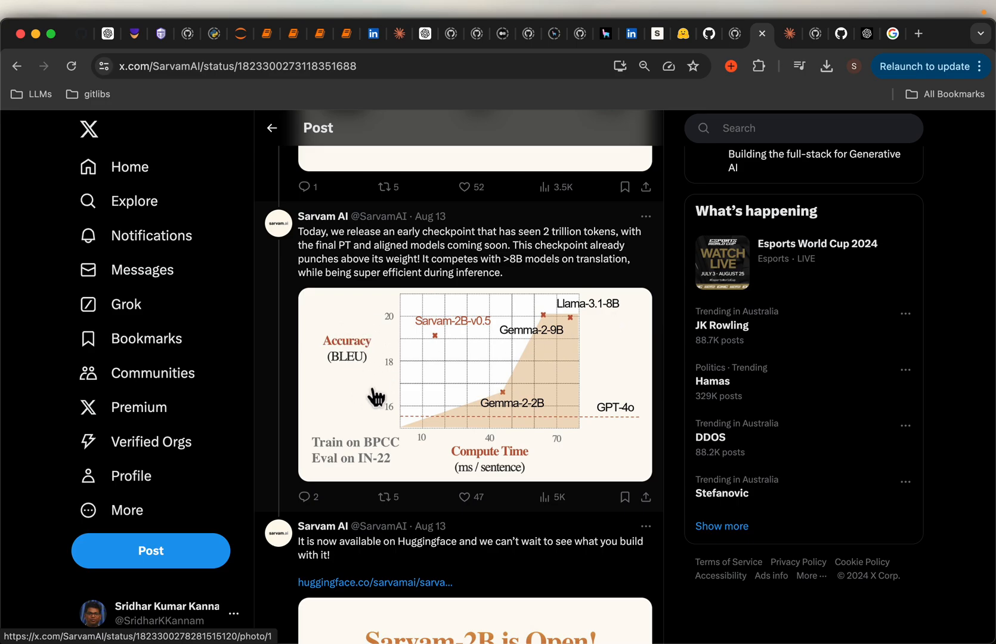
{"action": "scroll", "scroll_direction": "down", "scroll_amount": 3}
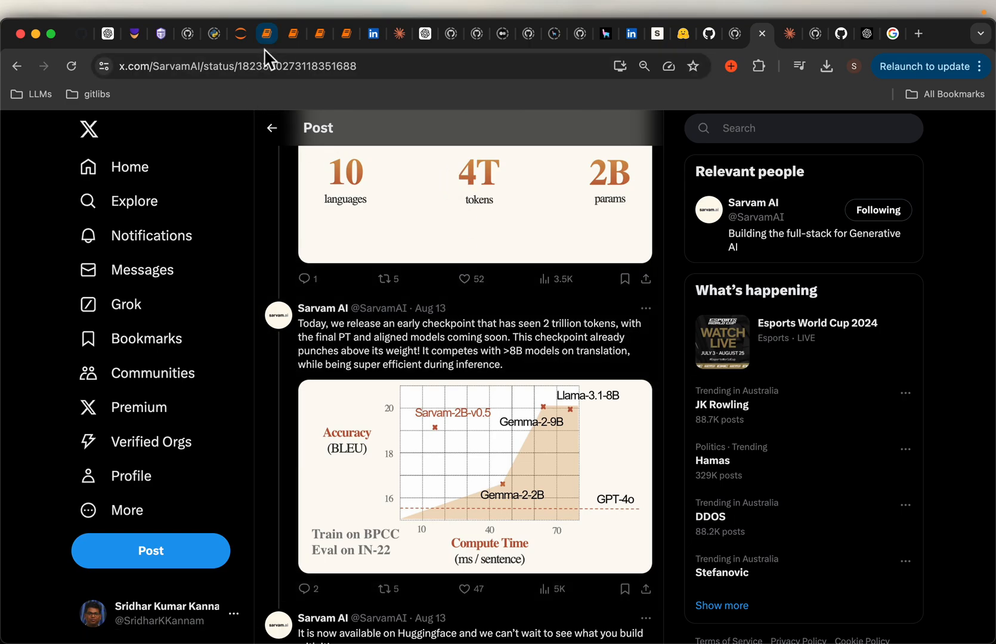
{"action": "left_click", "coordinate": [267, 33]}
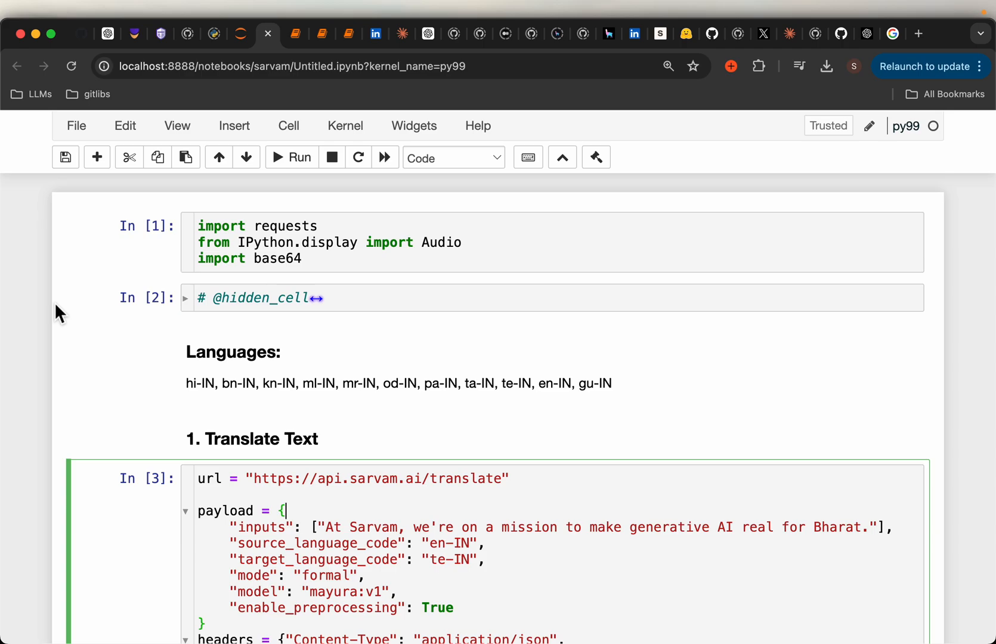
{"action": "scroll", "scroll_direction": "down", "scroll_amount": 3}
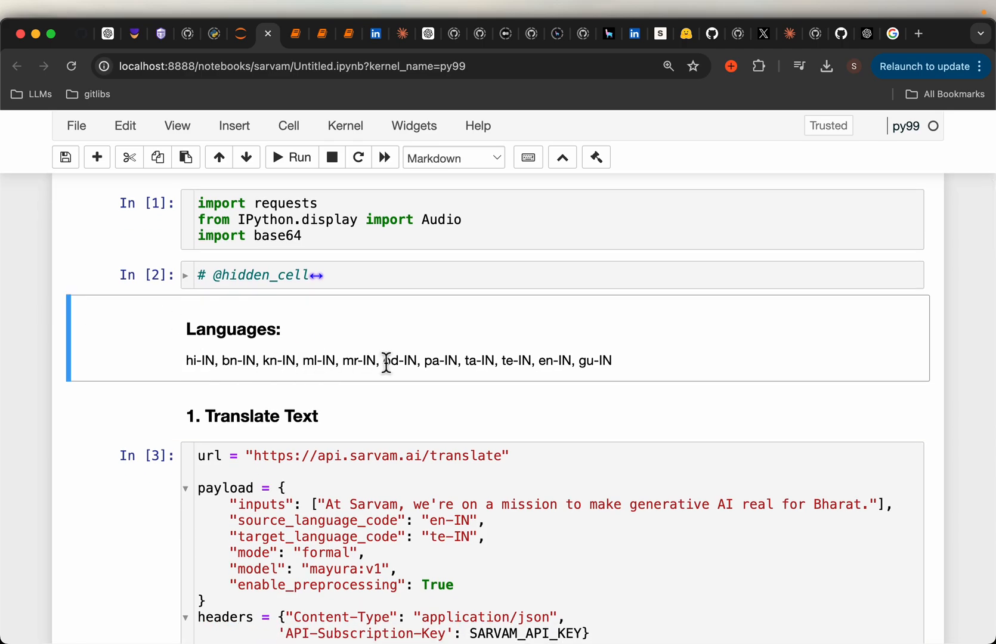
{"action": "mouse_move", "coordinate": [206, 383]}
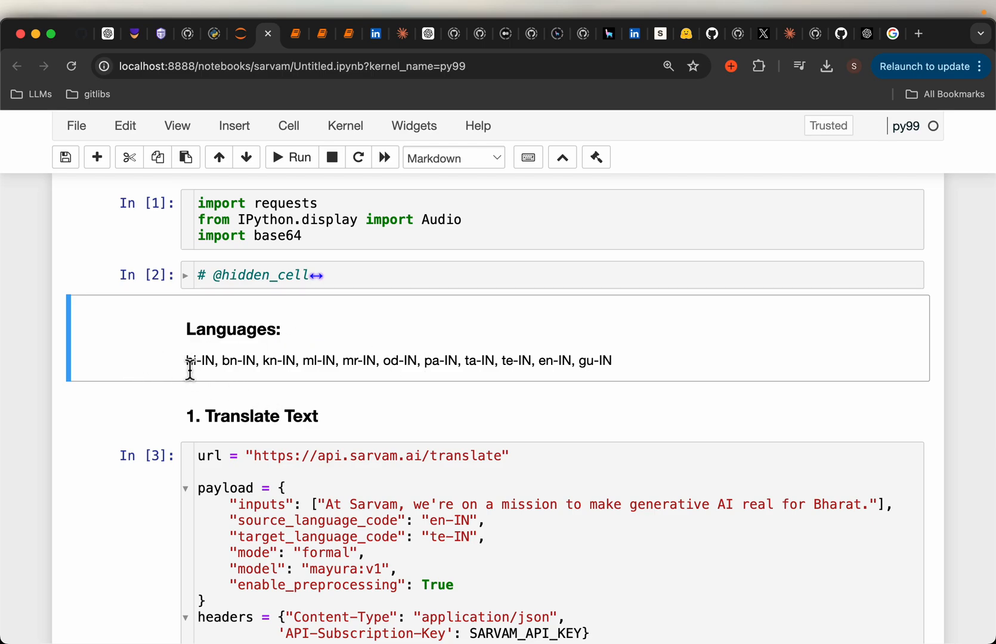
{"action": "mouse_move", "coordinate": [241, 380]}
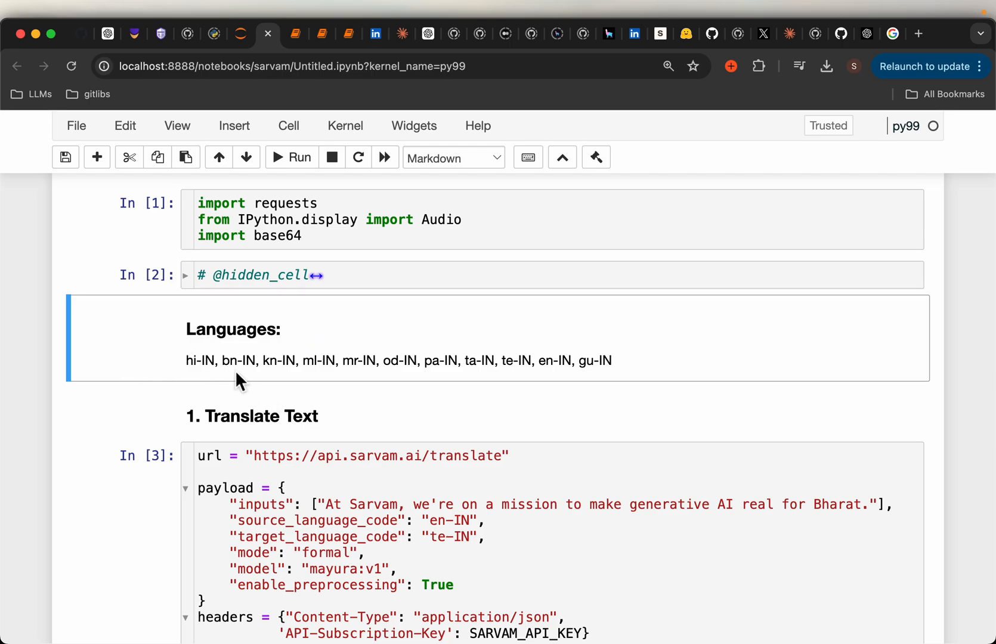
{"action": "mouse_move", "coordinate": [372, 368]}
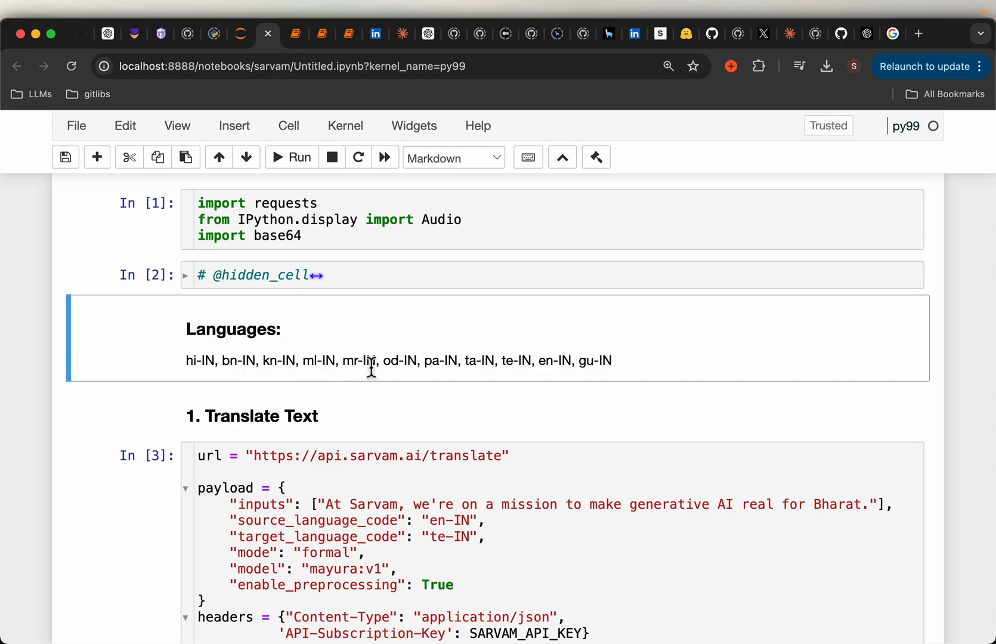
{"action": "mouse_move", "coordinate": [443, 374]}
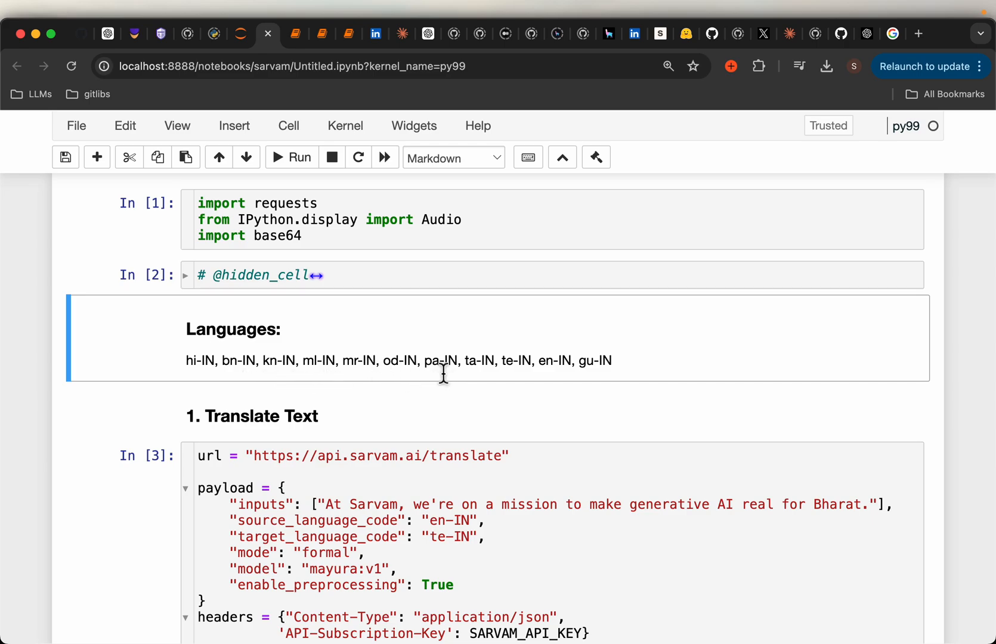
{"action": "mouse_move", "coordinate": [506, 373]}
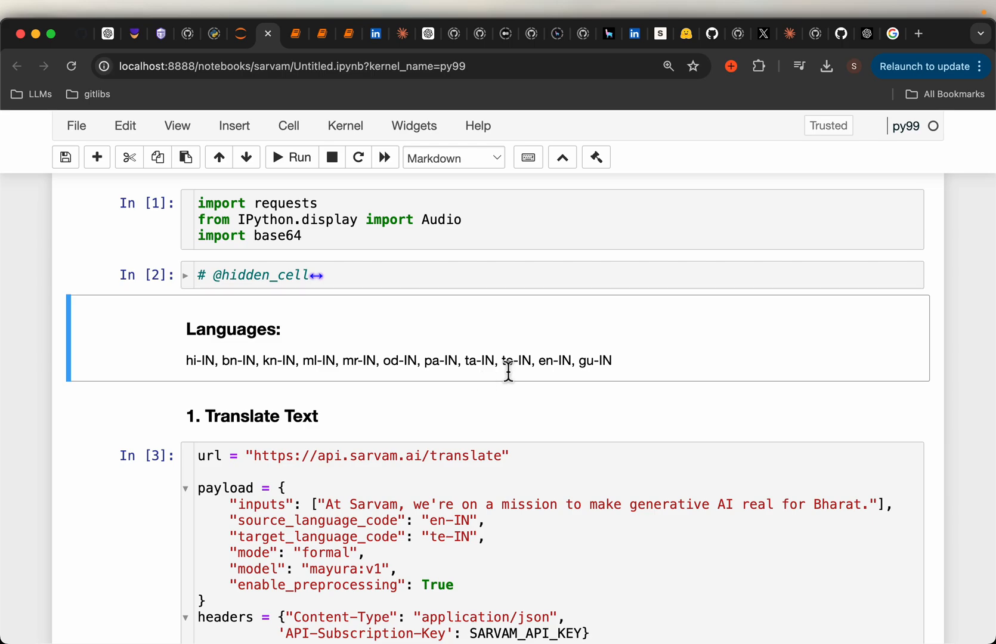
{"action": "mouse_move", "coordinate": [514, 370]}
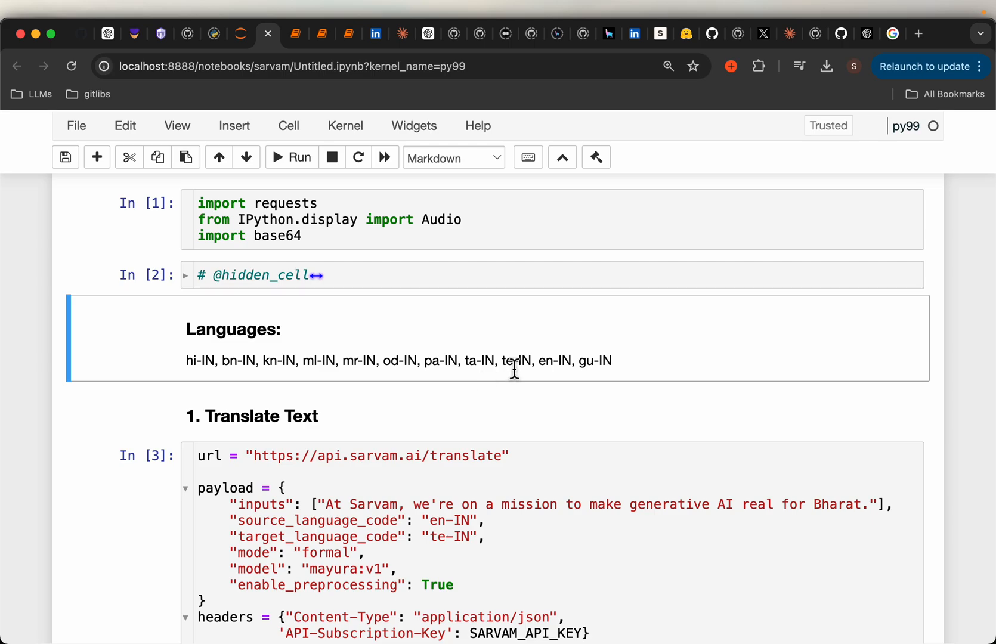
{"action": "mouse_move", "coordinate": [585, 370]}
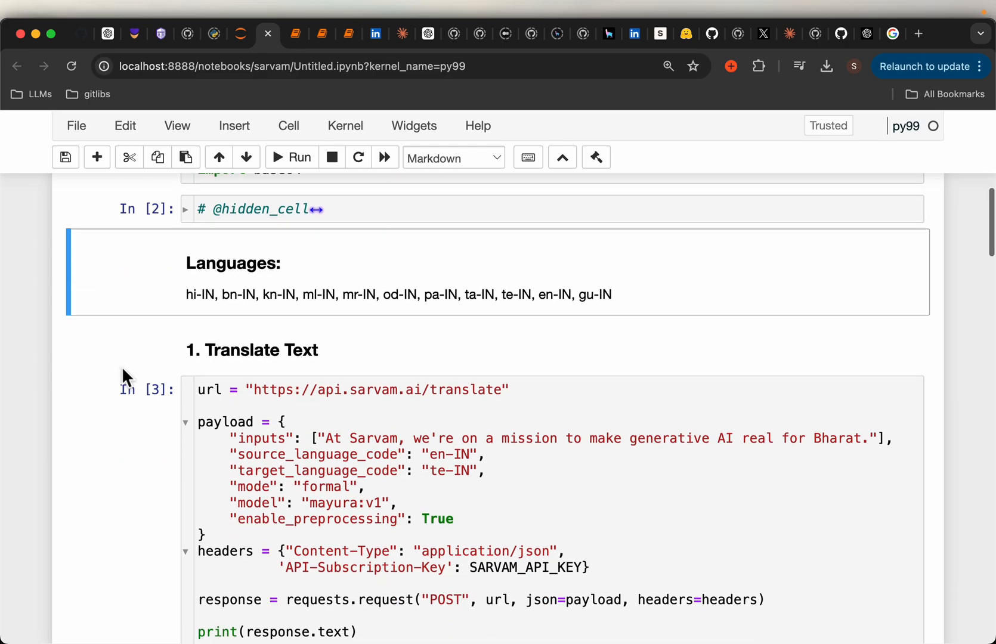
{"action": "left_click", "coordinate": [291, 157]}
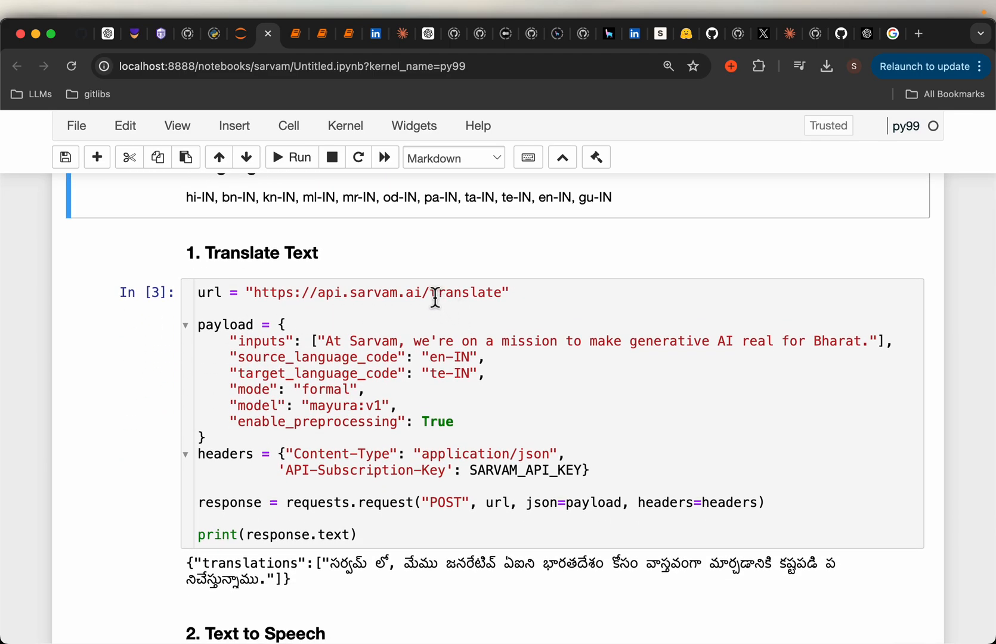
{"action": "double_click", "coordinate": [468, 293]}
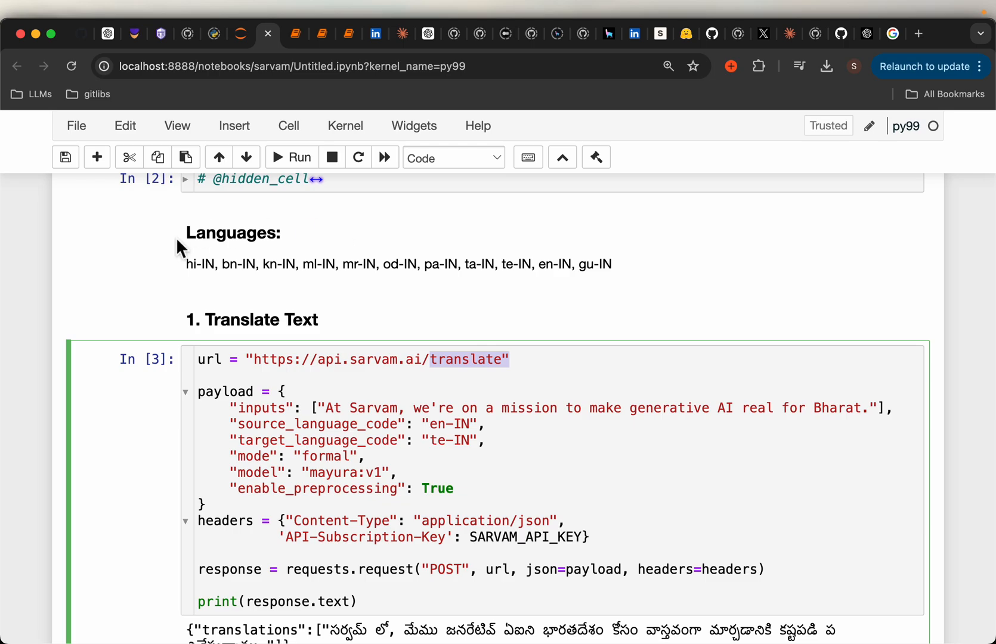
{"action": "scroll", "scroll_direction": "down", "scroll_amount": 3}
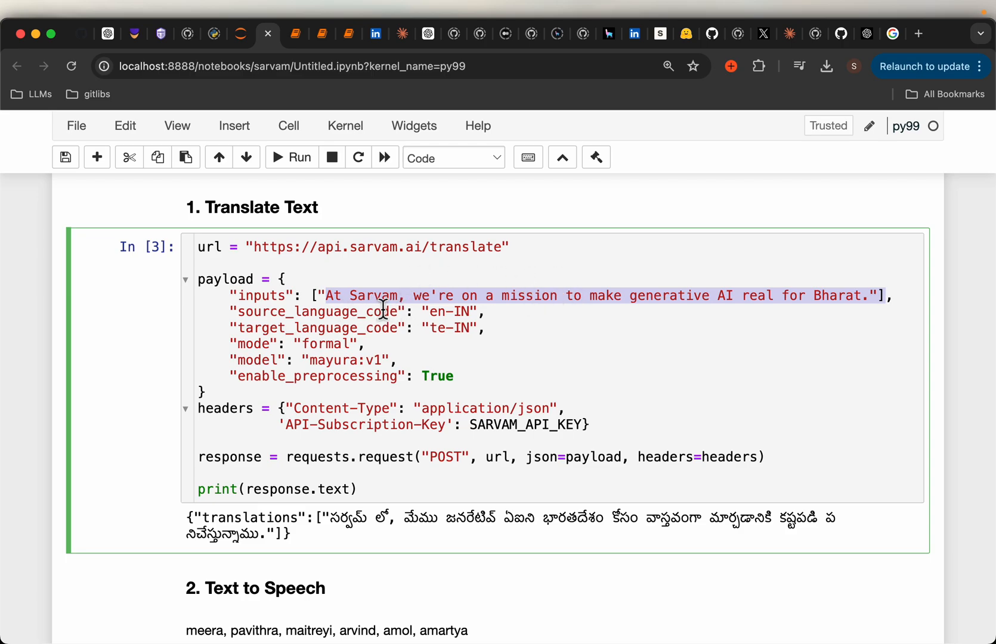
{"action": "mouse_move", "coordinate": [634, 316]}
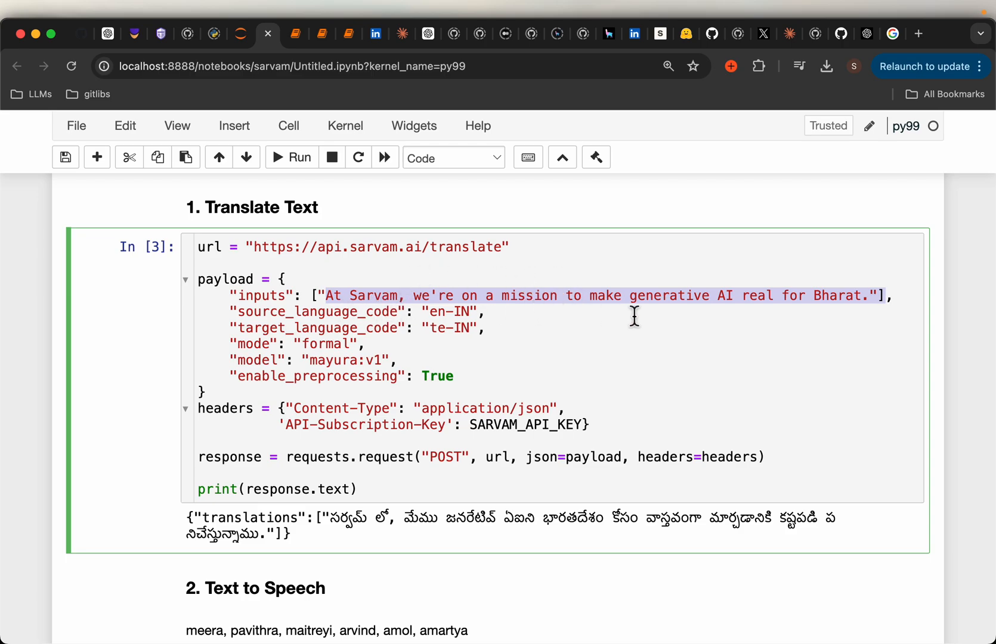
{"action": "mouse_move", "coordinate": [691, 342]}
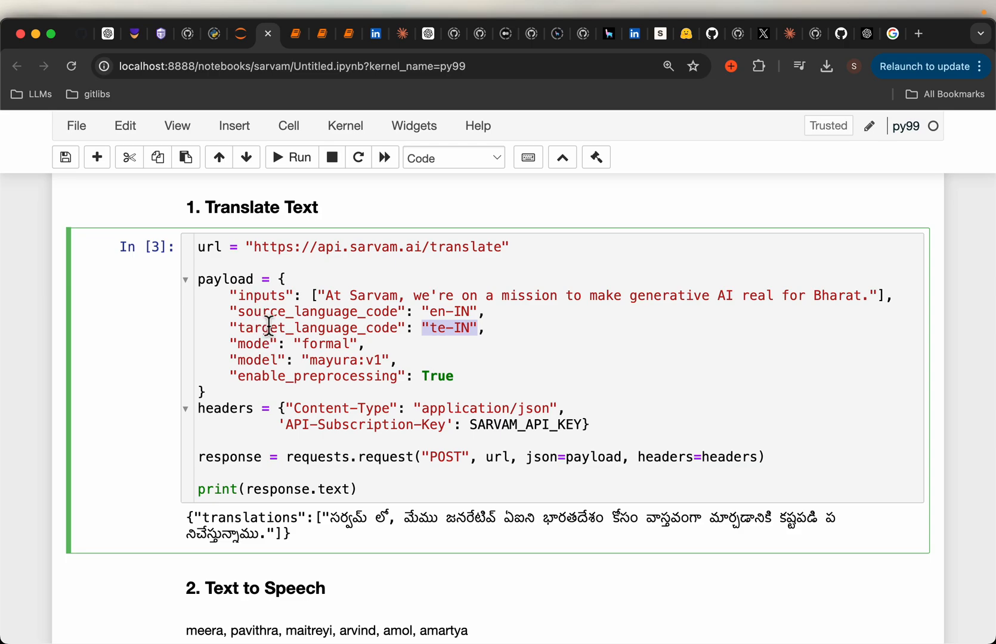
{"action": "scroll", "scroll_direction": "down", "scroll_amount": 3}
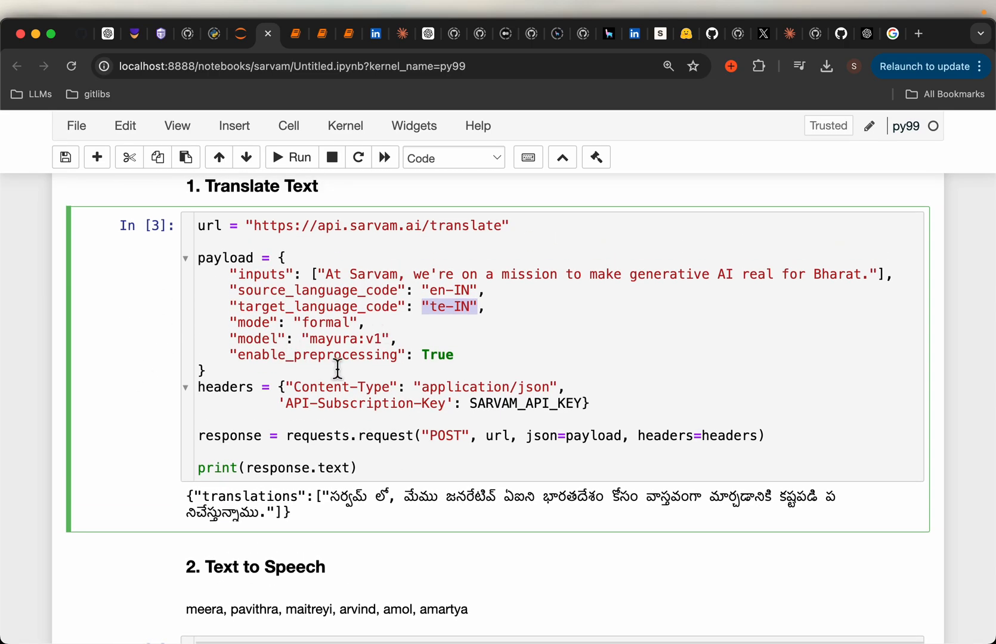
{"action": "scroll", "scroll_direction": "down", "scroll_amount": 3}
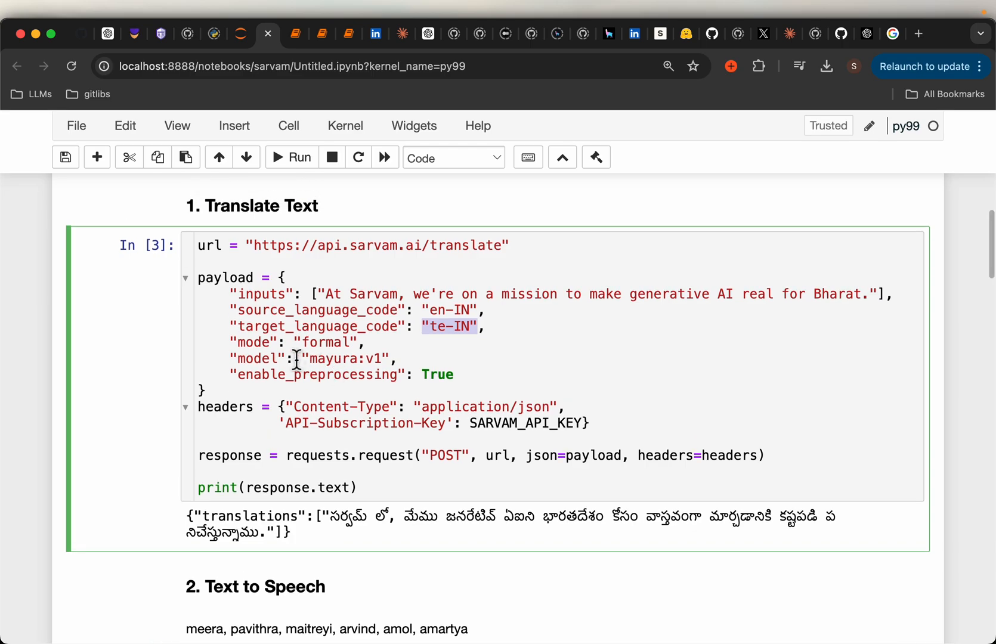
{"action": "double_click", "coordinate": [343, 359]}
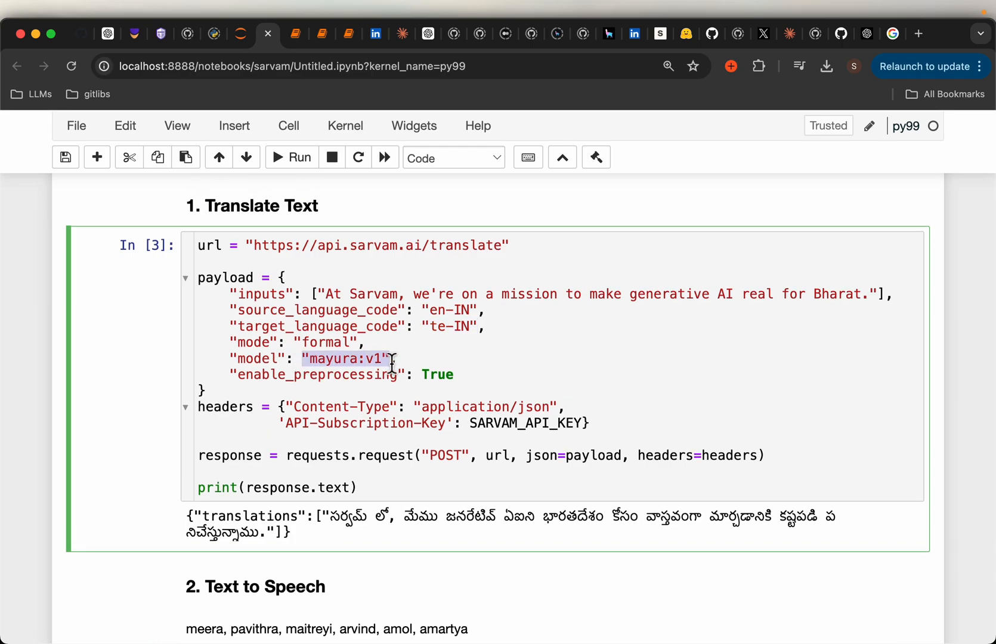
{"action": "scroll", "scroll_direction": "down", "scroll_amount": 3}
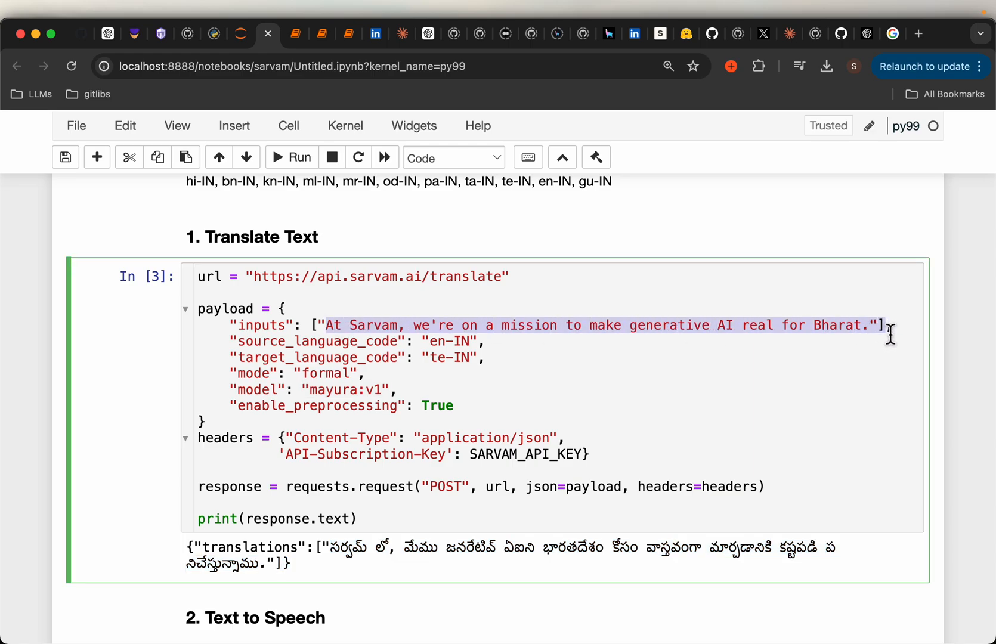
{"action": "scroll", "scroll_direction": "down", "scroll_amount": 3}
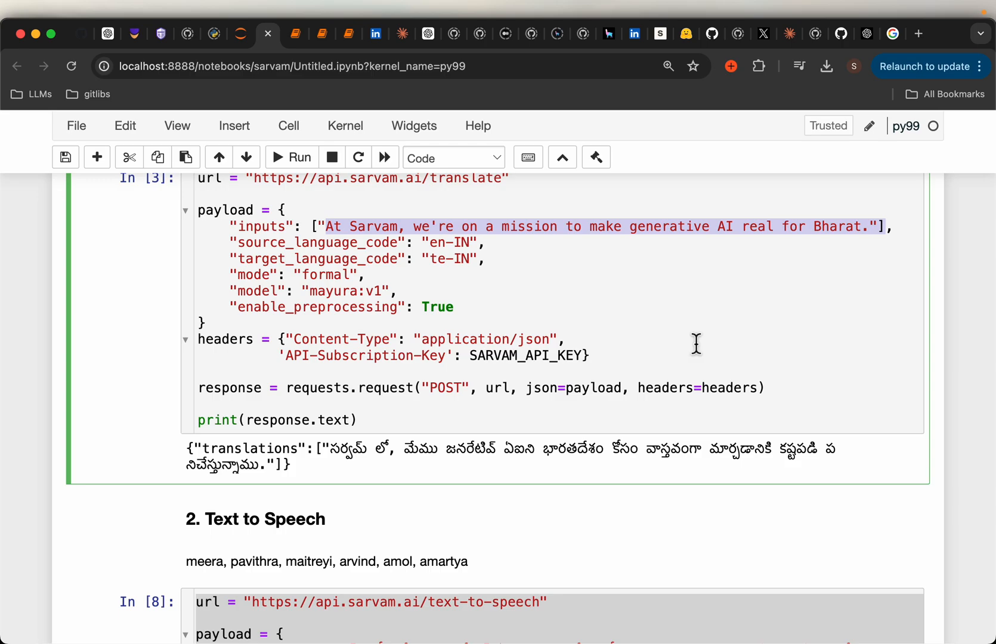
{"action": "mouse_move", "coordinate": [492, 451]}
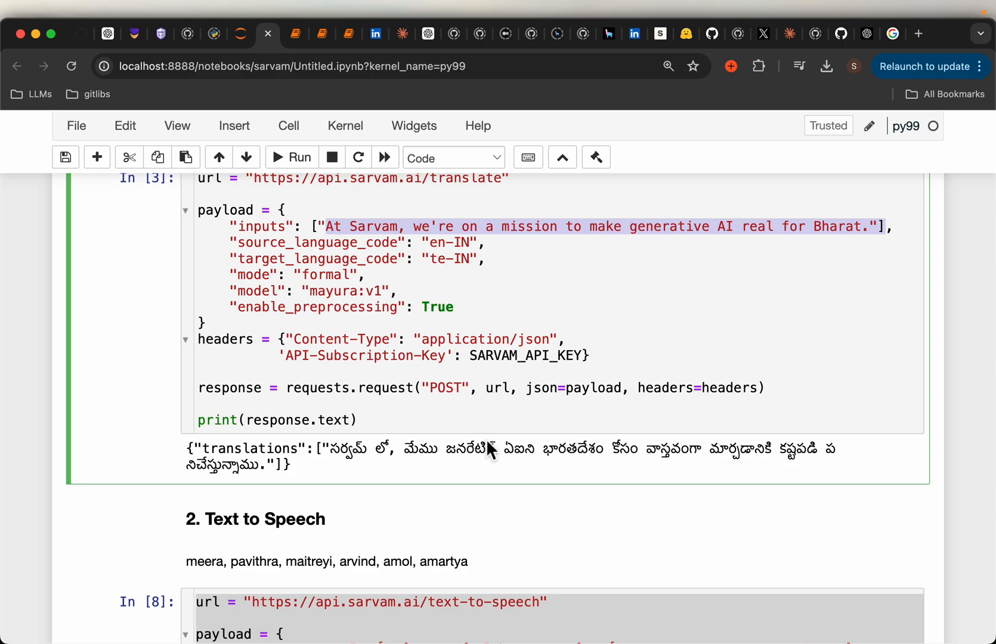
{"action": "scroll", "scroll_direction": "down", "scroll_amount": 3}
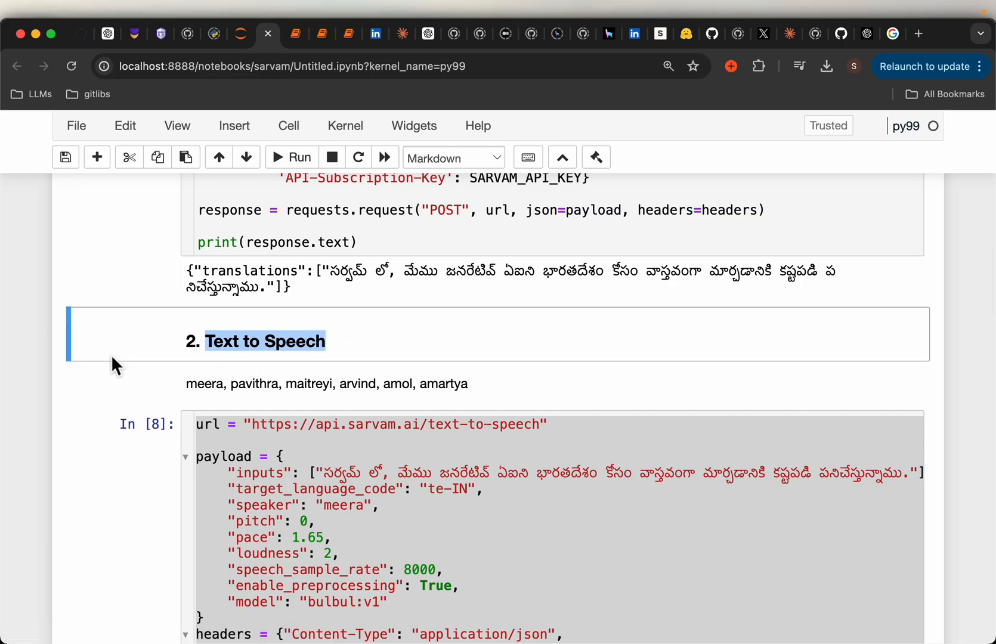
{"action": "scroll", "scroll_direction": "down", "scroll_amount": 3}
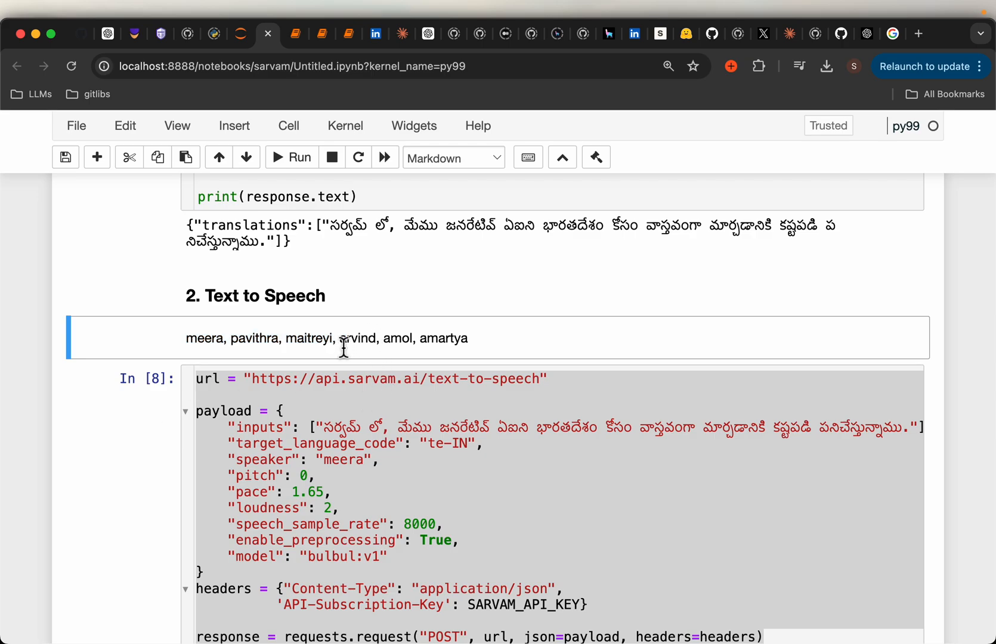
{"action": "left_click_drag", "start_coordinate": [340, 338], "coordinate": [466, 337]}
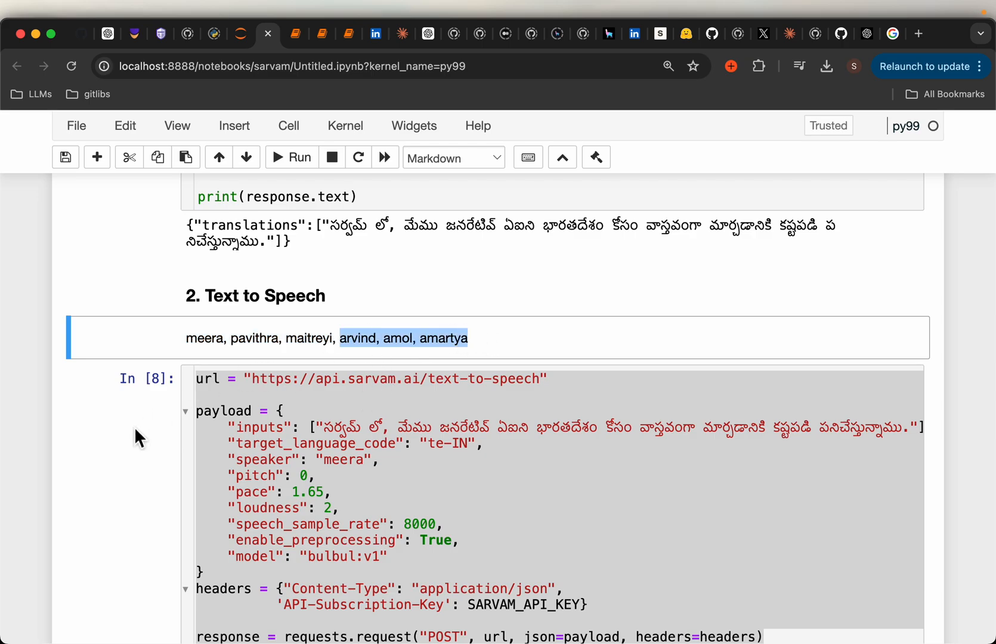
{"action": "mouse_move", "coordinate": [139, 464]}
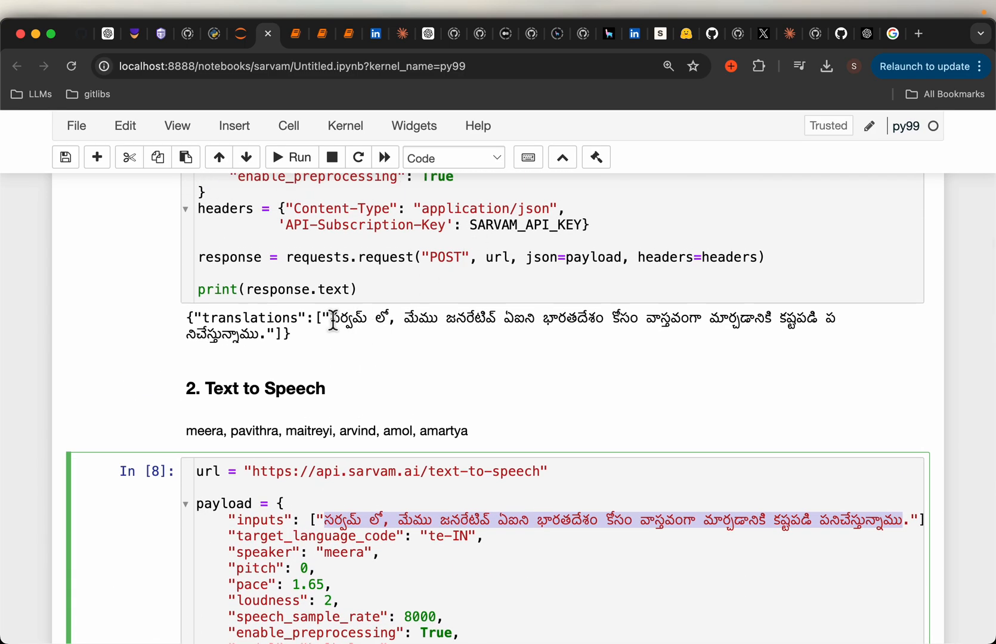
{"action": "scroll", "scroll_direction": "down", "scroll_amount": 3}
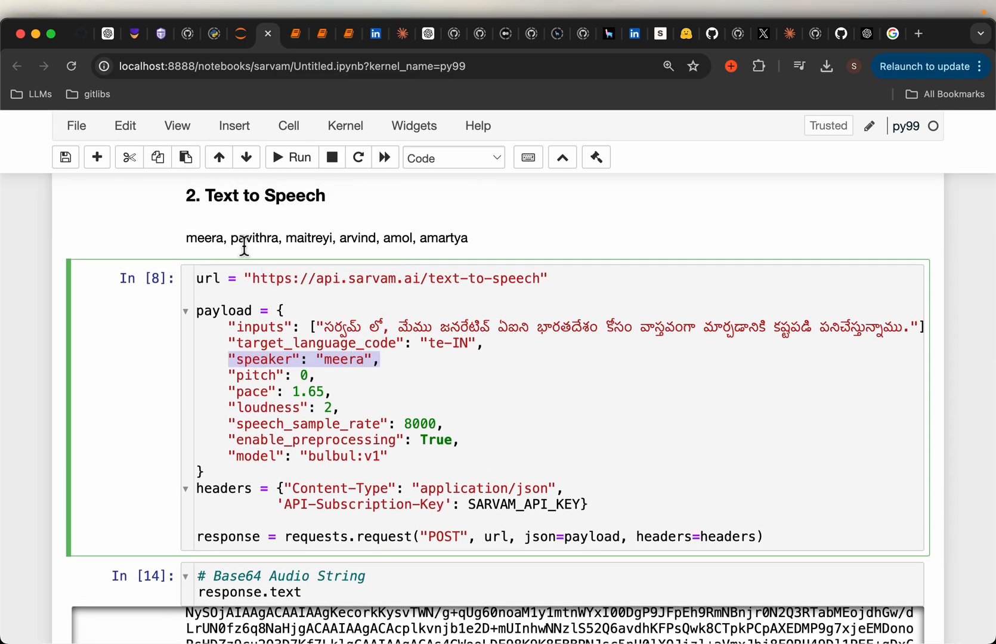
{"action": "scroll", "scroll_direction": "down", "scroll_amount": 3}
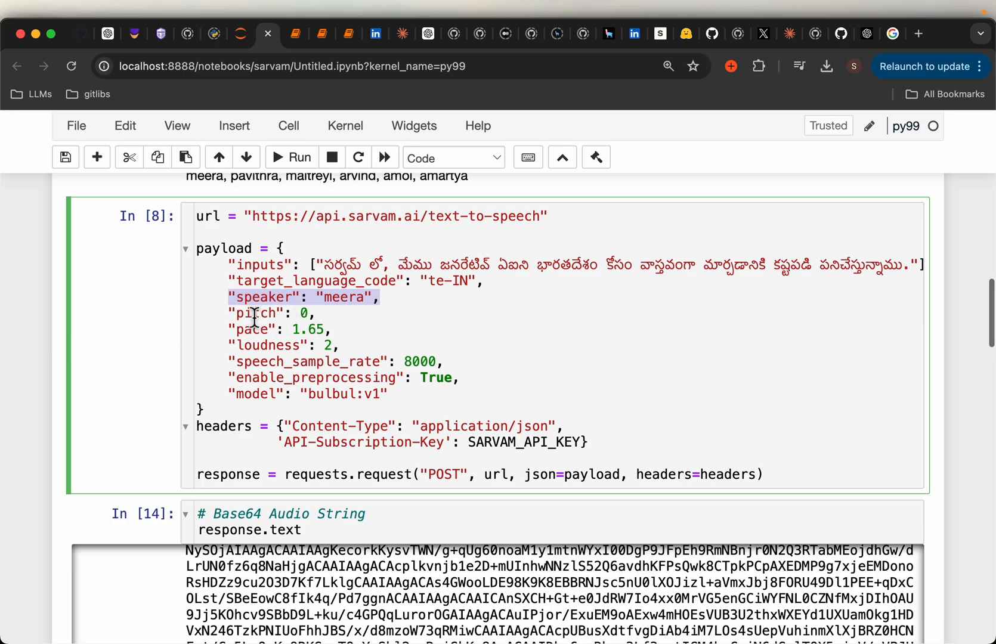
{"action": "left_click_drag", "start_coordinate": [229, 312], "coordinate": [498, 365]}
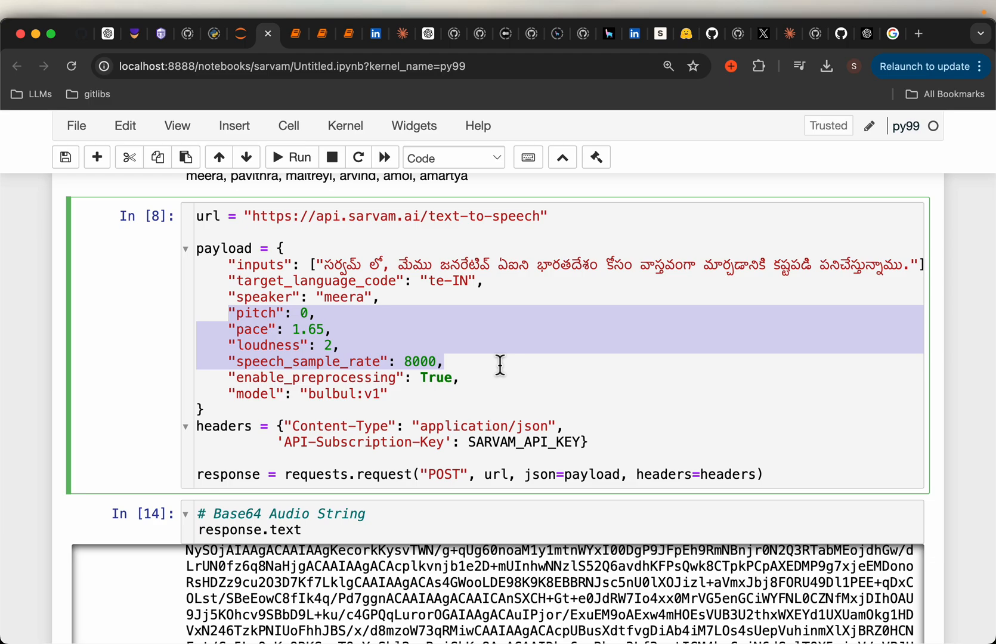
{"action": "scroll", "scroll_direction": "down", "scroll_amount": 3}
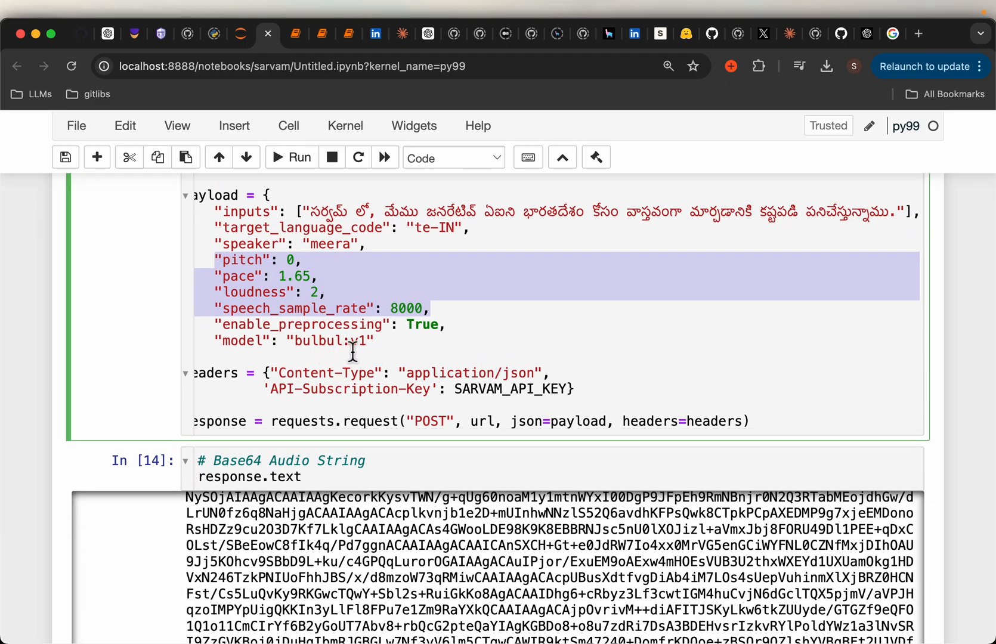
{"action": "scroll", "scroll_direction": "down", "scroll_amount": 3}
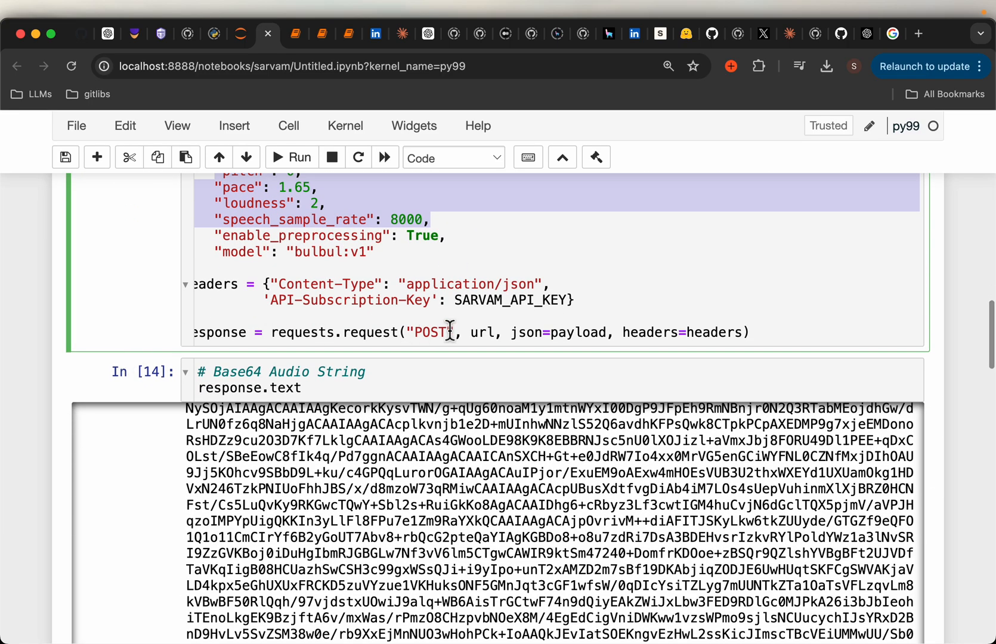
{"action": "scroll", "scroll_direction": "down", "scroll_amount": 3}
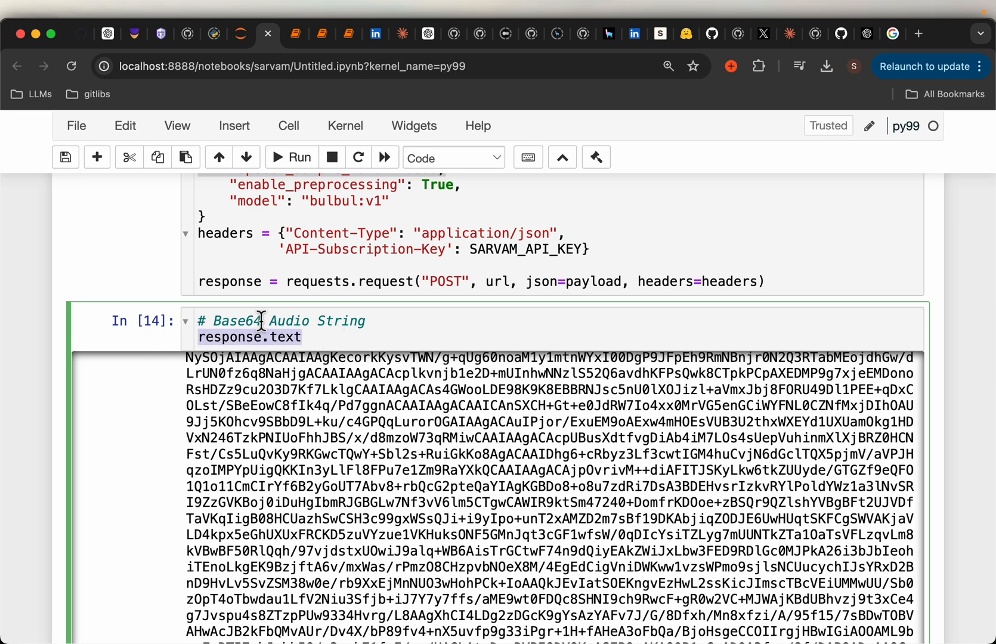
{"action": "mouse_move", "coordinate": [86, 401]}
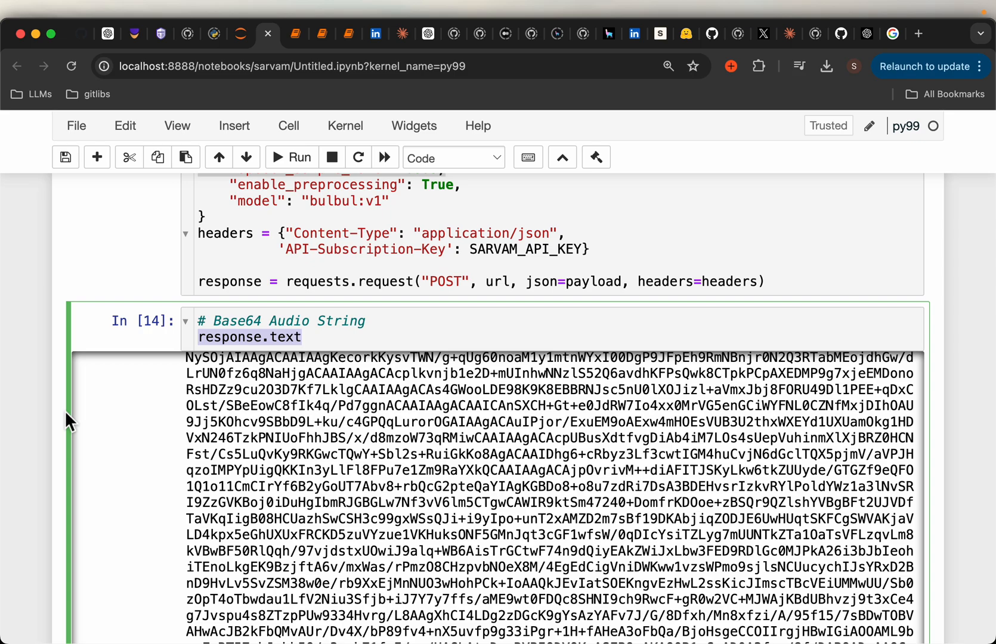
{"action": "scroll", "scroll_direction": "down", "scroll_amount": 3}
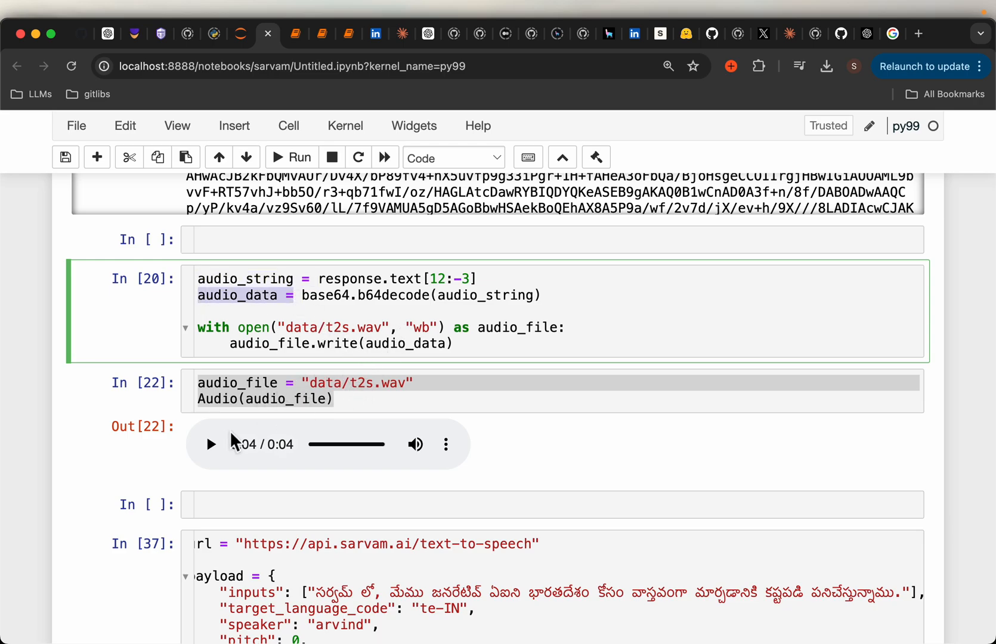
{"action": "left_click", "coordinate": [210, 443]}
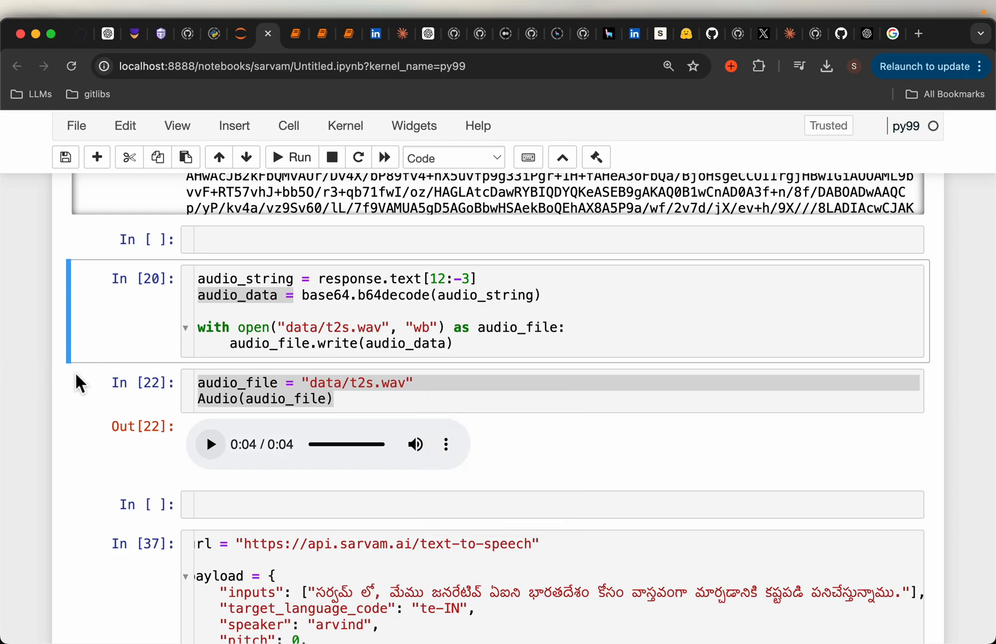
{"action": "scroll", "scroll_direction": "down", "scroll_amount": 3}
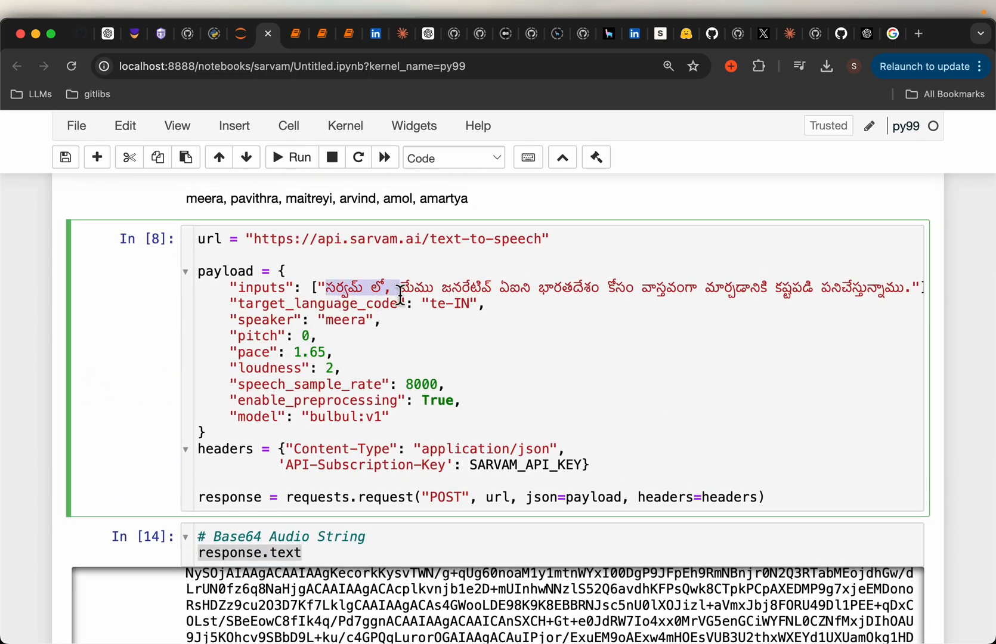
{"action": "left_click_drag", "start_coordinate": [393, 286], "coordinate": [785, 292]}
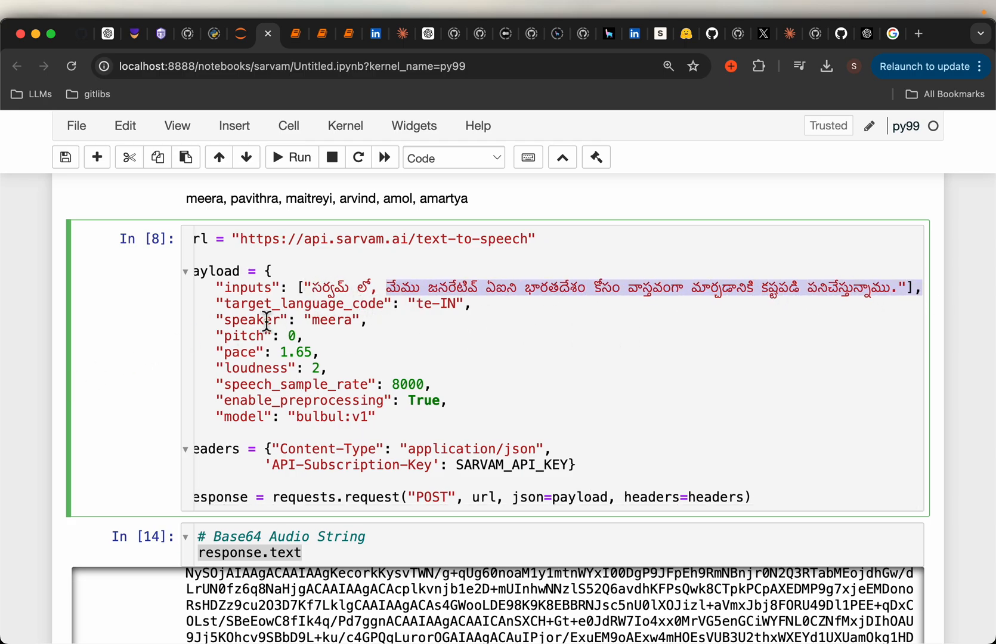
{"action": "scroll", "scroll_direction": "down", "scroll_amount": 3}
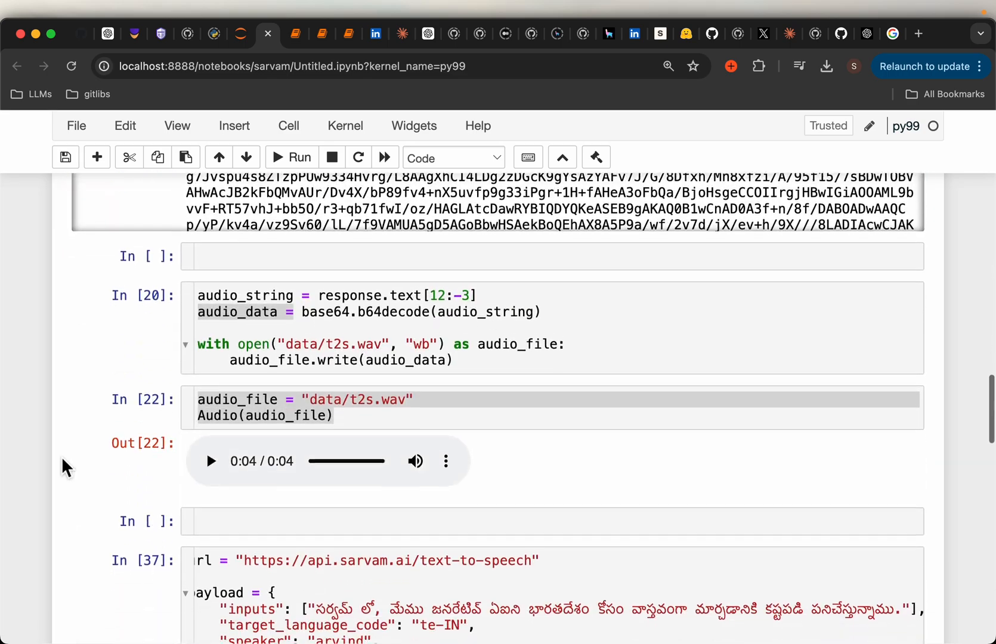
{"action": "scroll", "scroll_direction": "down", "scroll_amount": 3}
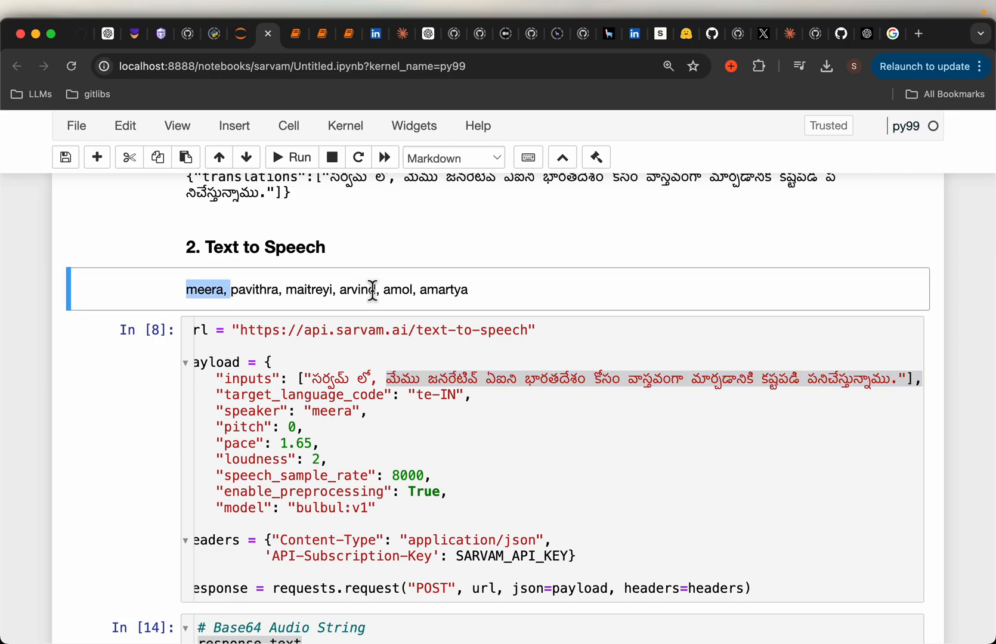
{"action": "scroll", "scroll_direction": "down", "scroll_amount": 3}
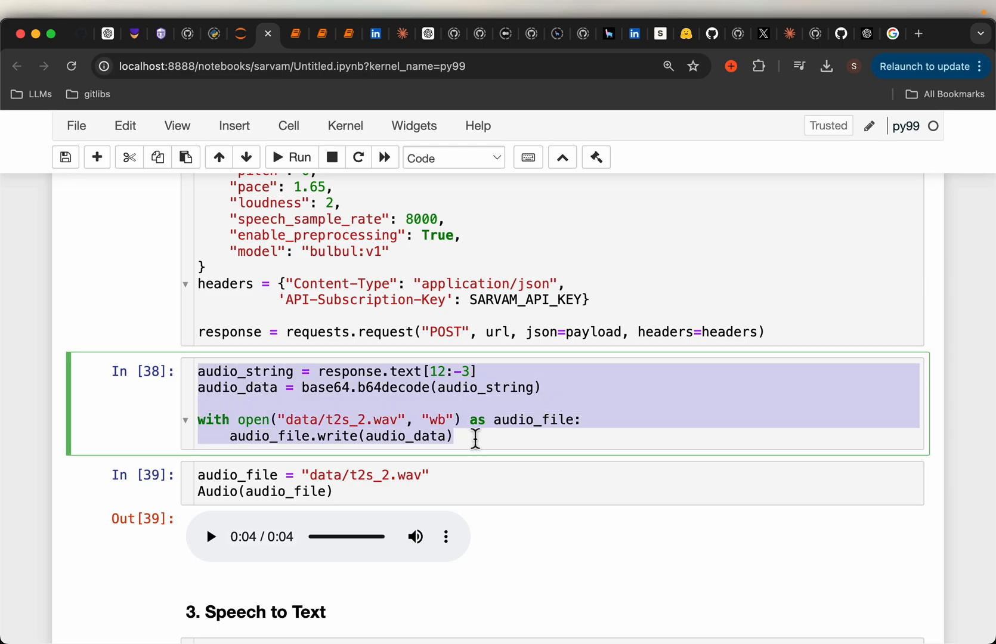
{"action": "scroll", "scroll_direction": "down", "scroll_amount": 3}
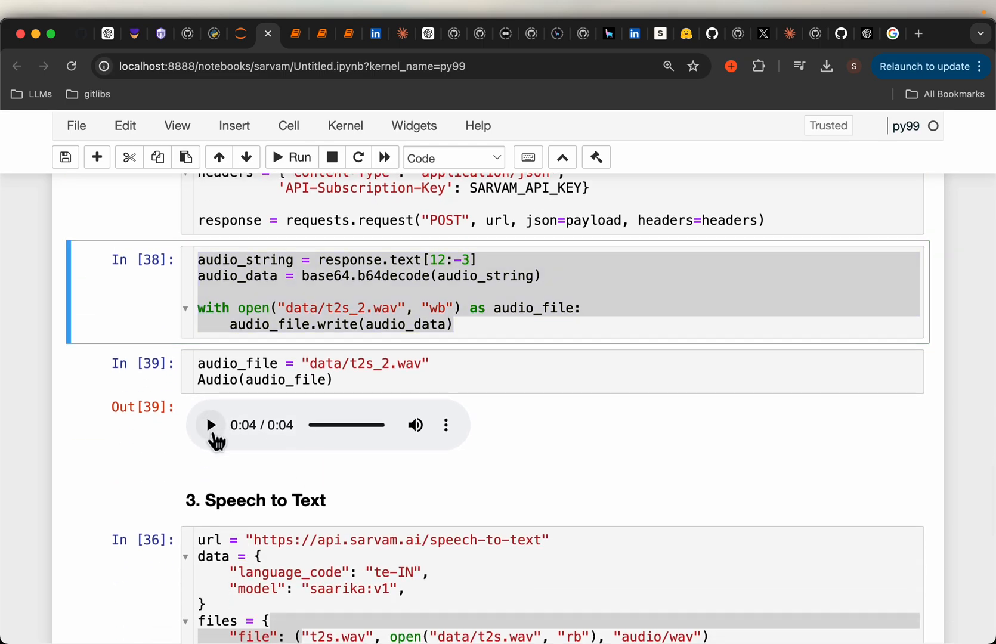
{"action": "left_click", "coordinate": [210, 423]}
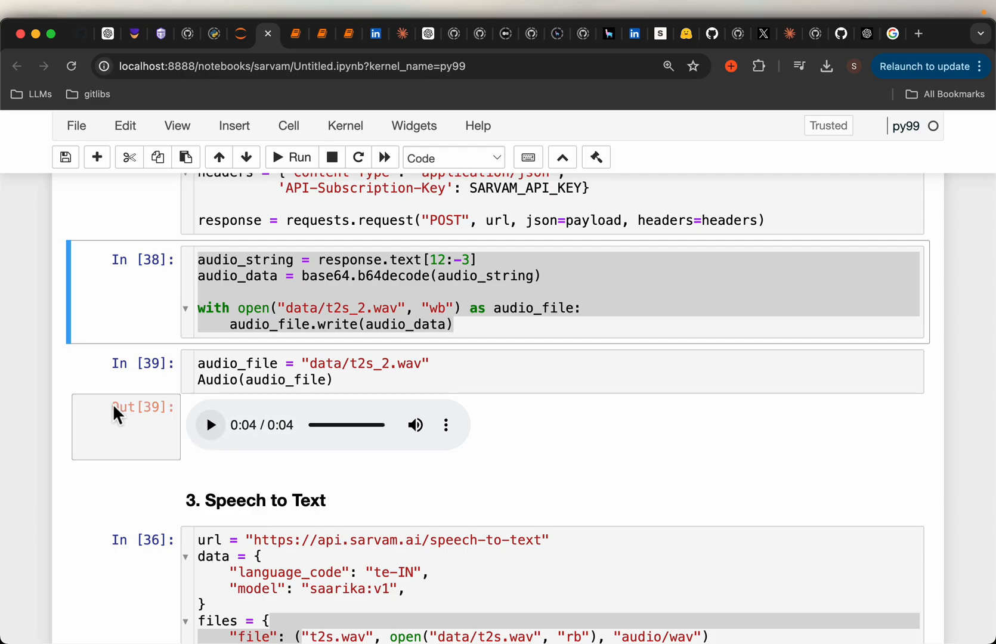
{"action": "mouse_move", "coordinate": [120, 439]}
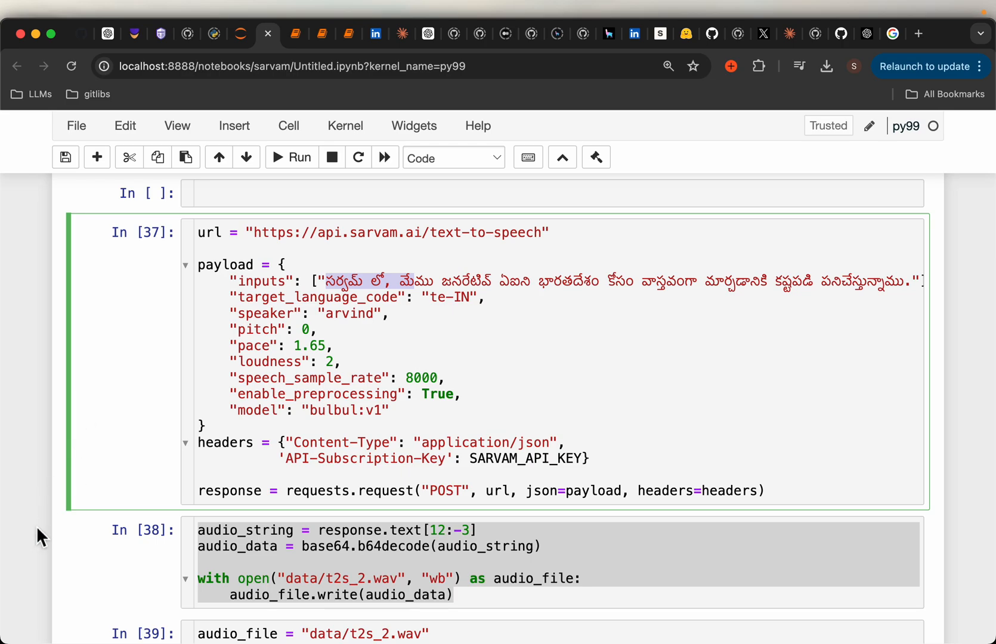
{"action": "scroll", "scroll_direction": "down", "scroll_amount": 3}
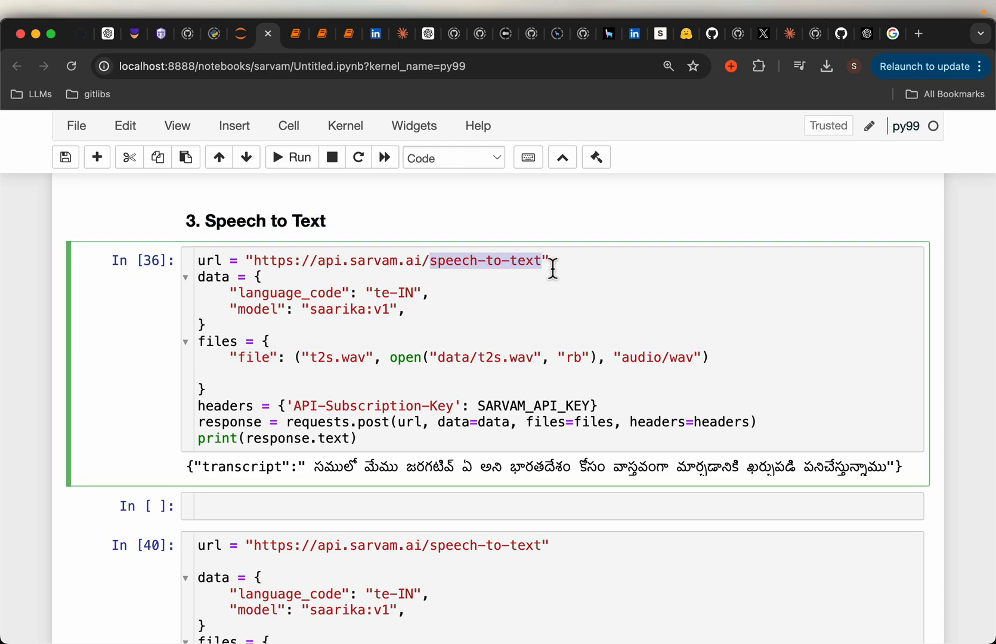
{"action": "double_click", "coordinate": [352, 310]}
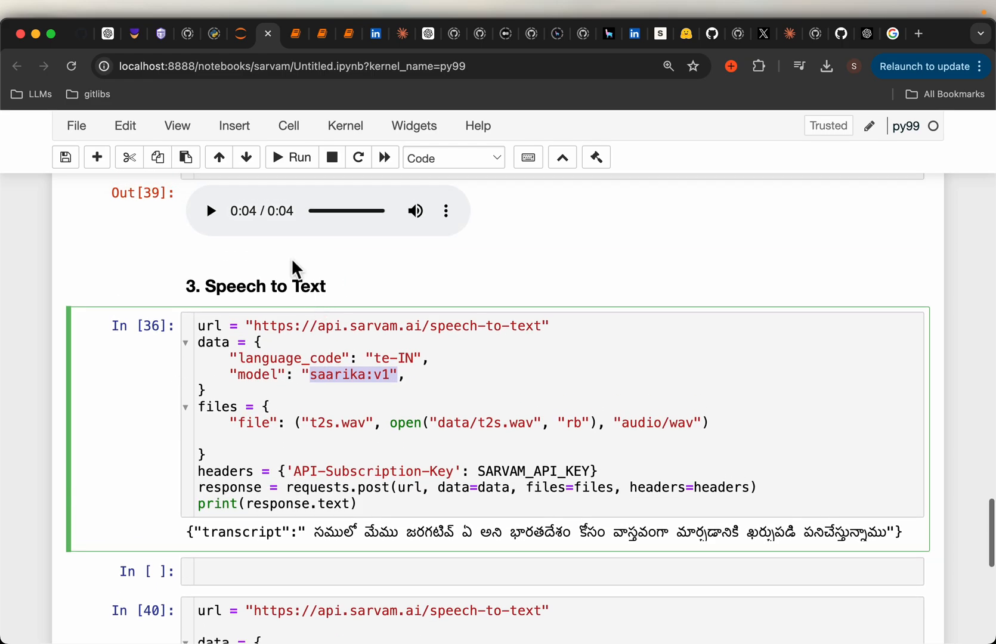
{"action": "mouse_move", "coordinate": [427, 517]}
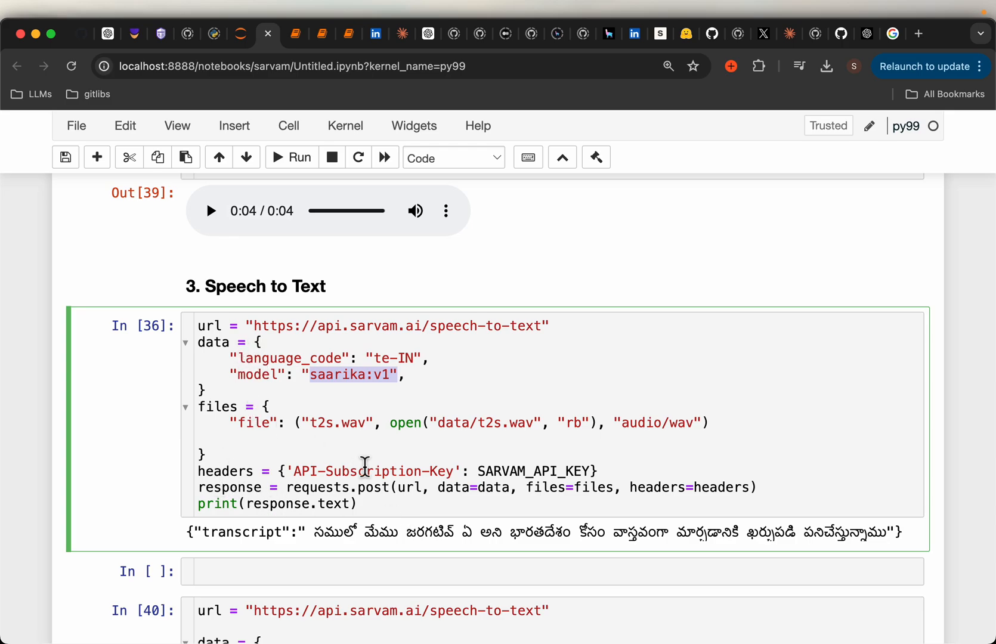
{"action": "scroll", "scroll_direction": "down", "scroll_amount": 3}
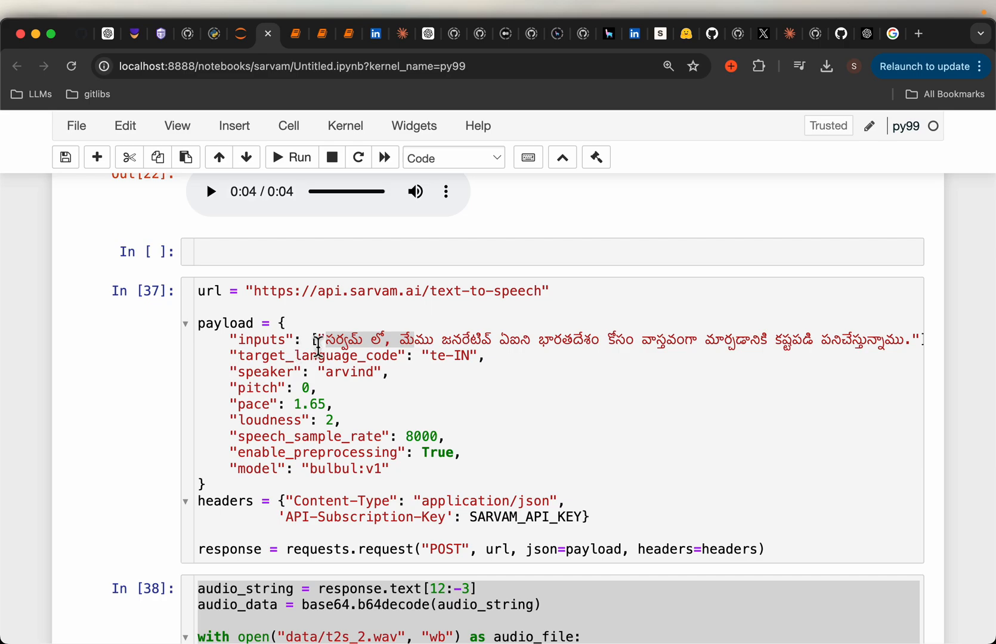
{"action": "left_click", "coordinate": [365, 381]}
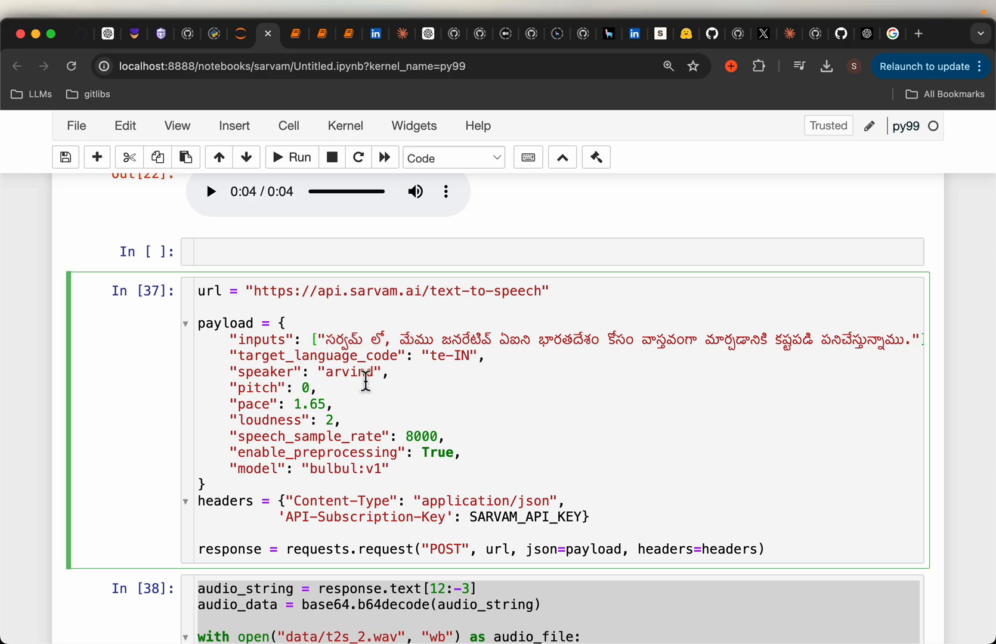
{"action": "scroll", "scroll_direction": "down", "scroll_amount": 3}
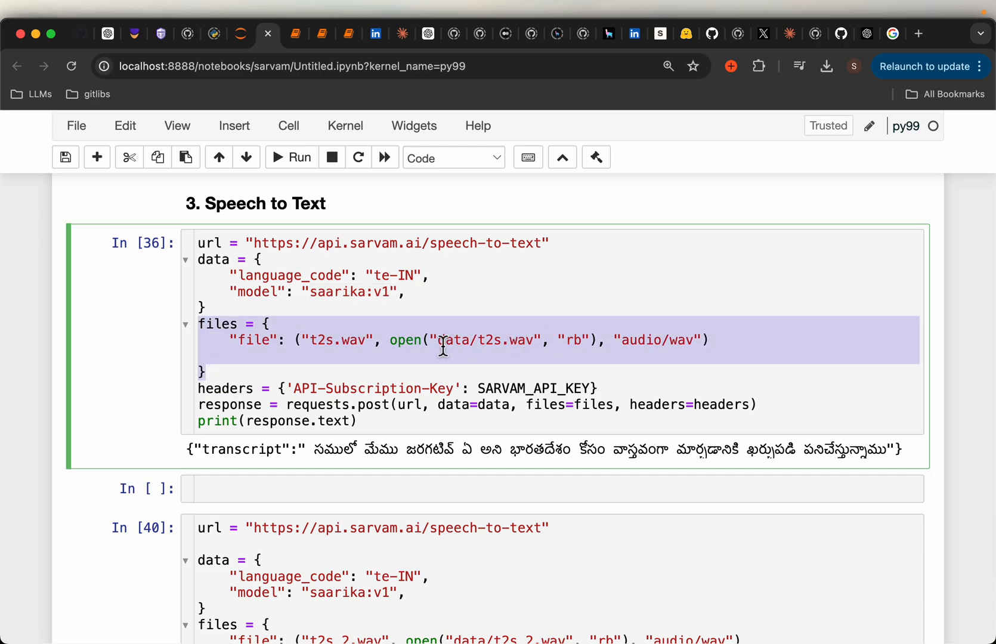
{"action": "scroll", "scroll_direction": "down", "scroll_amount": 3}
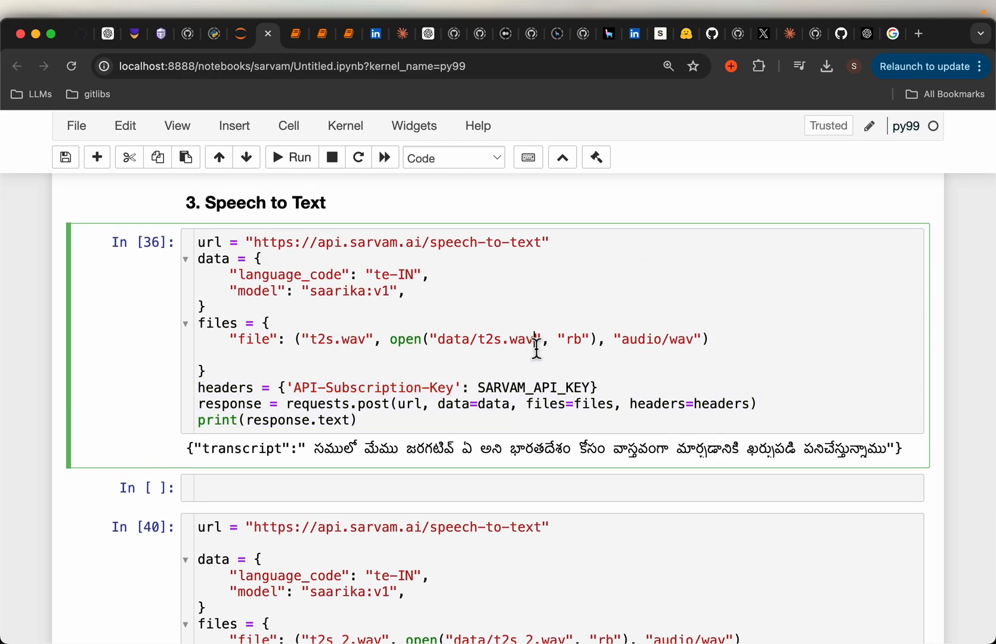
{"action": "double_click", "coordinate": [515, 339]}
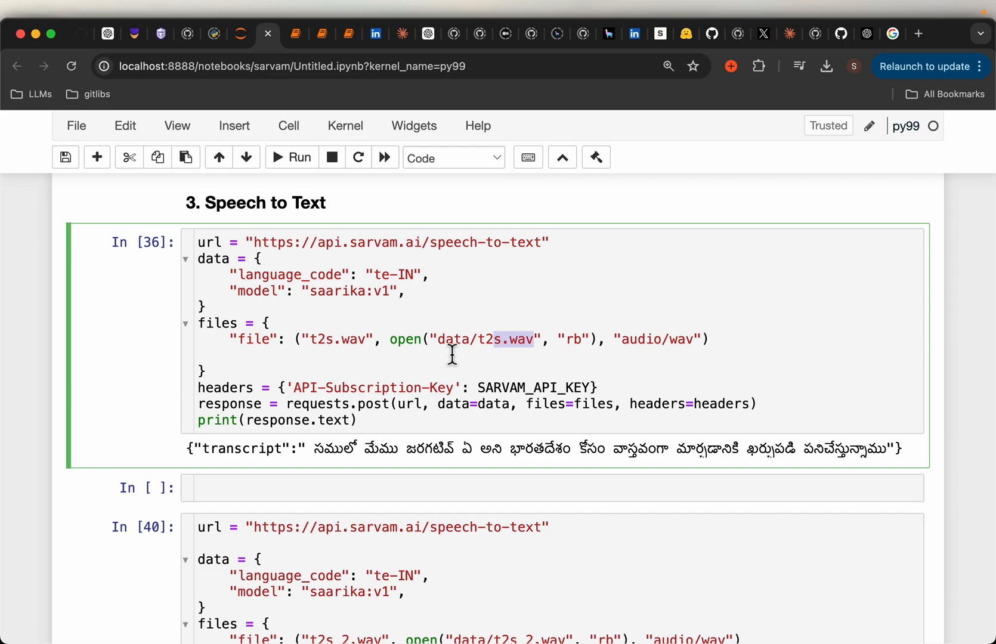
{"action": "scroll", "scroll_direction": "down", "scroll_amount": 3}
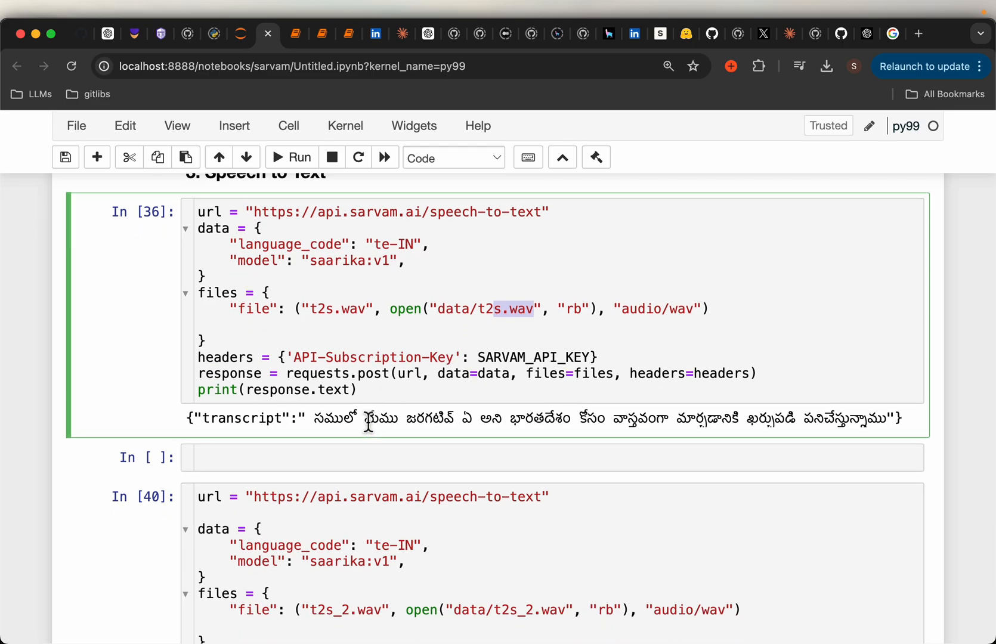
{"action": "left_click_drag", "start_coordinate": [363, 418], "coordinate": [902, 418]}
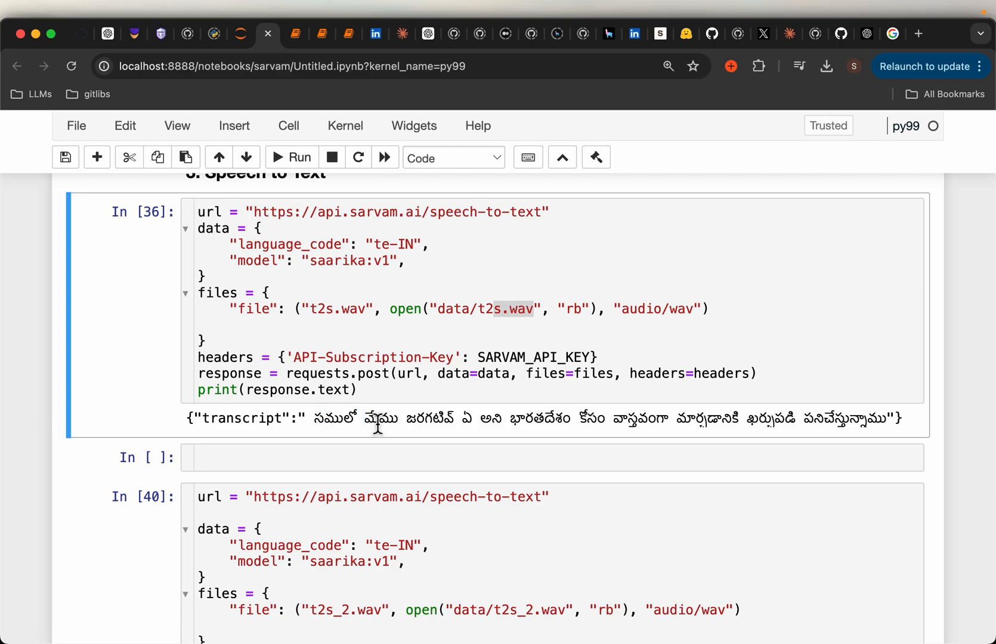
{"action": "left_click_drag", "start_coordinate": [376, 419], "coordinate": [901, 418]}
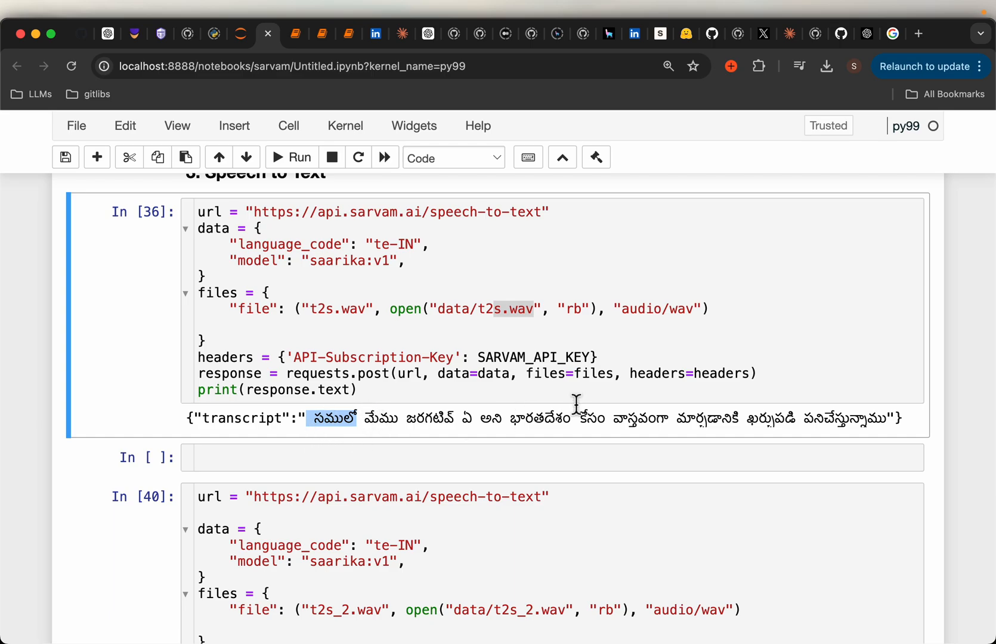
{"action": "scroll", "scroll_direction": "down", "scroll_amount": 3}
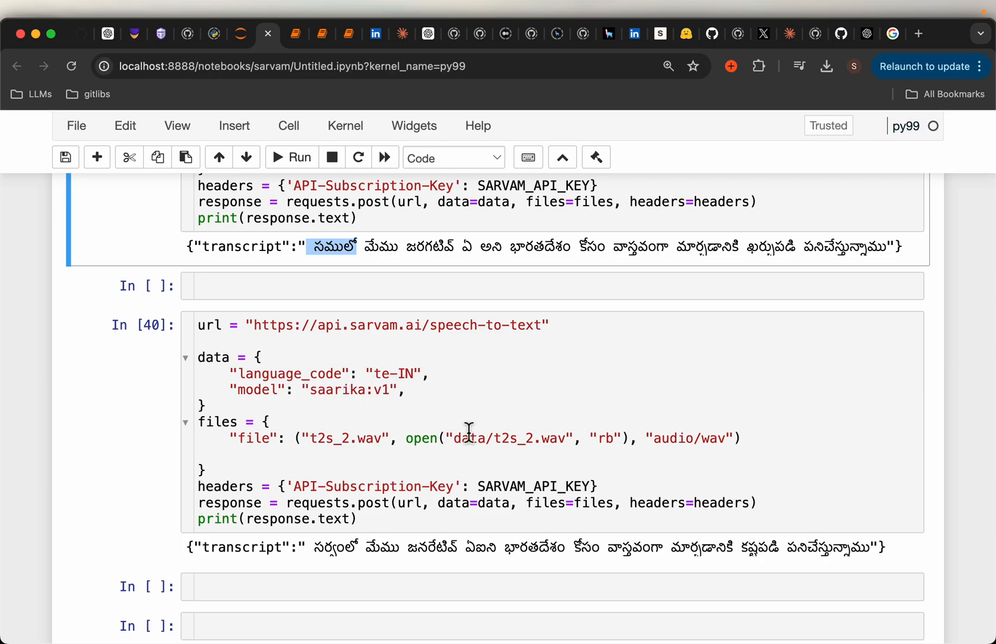
{"action": "mouse_move", "coordinate": [521, 457]}
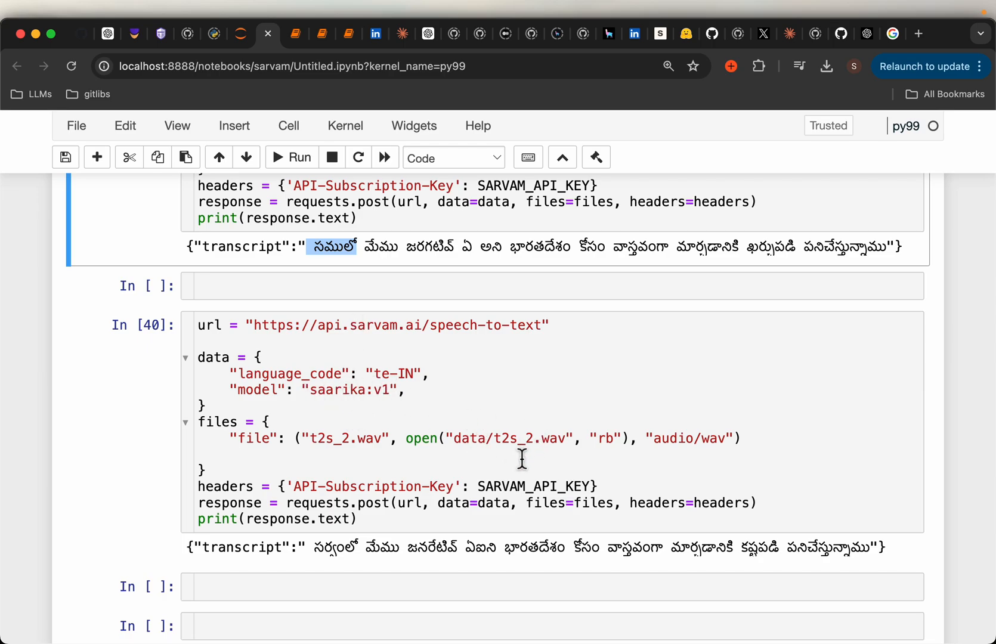
{"action": "double_click", "coordinate": [530, 438]}
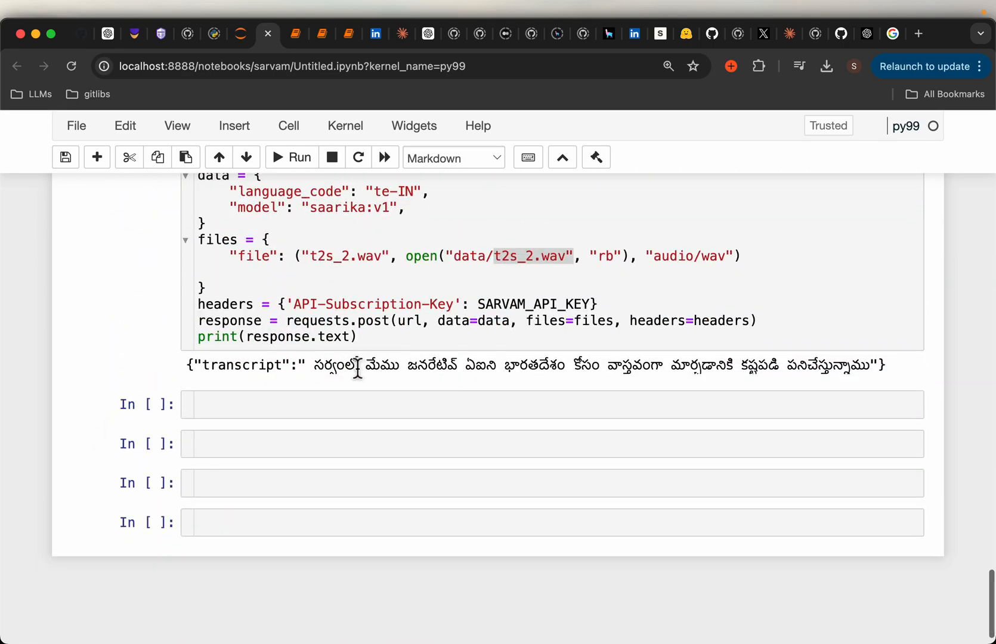
{"action": "double_click", "coordinate": [332, 365]}
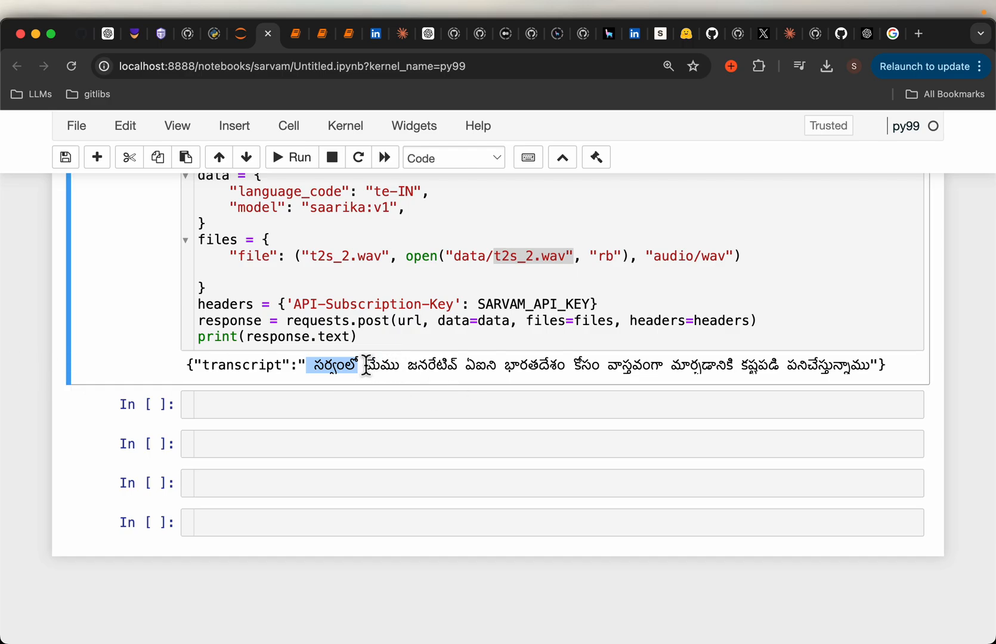
{"action": "left_click_drag", "start_coordinate": [361, 364], "coordinate": [194, 364]}
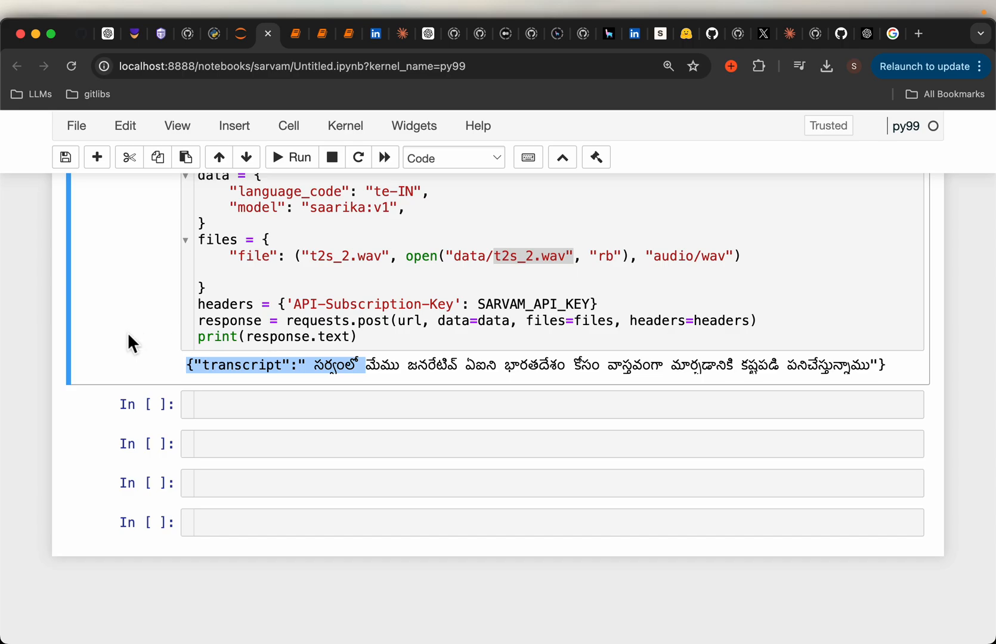
{"action": "scroll", "scroll_direction": "down", "scroll_amount": 3}
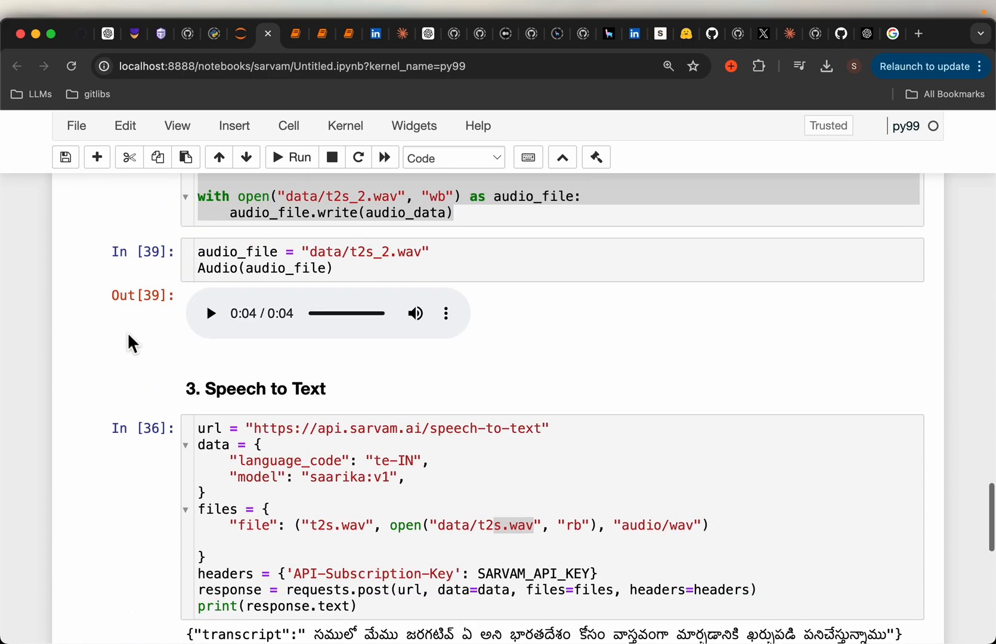
{"action": "scroll", "scroll_direction": "down", "scroll_amount": 3}
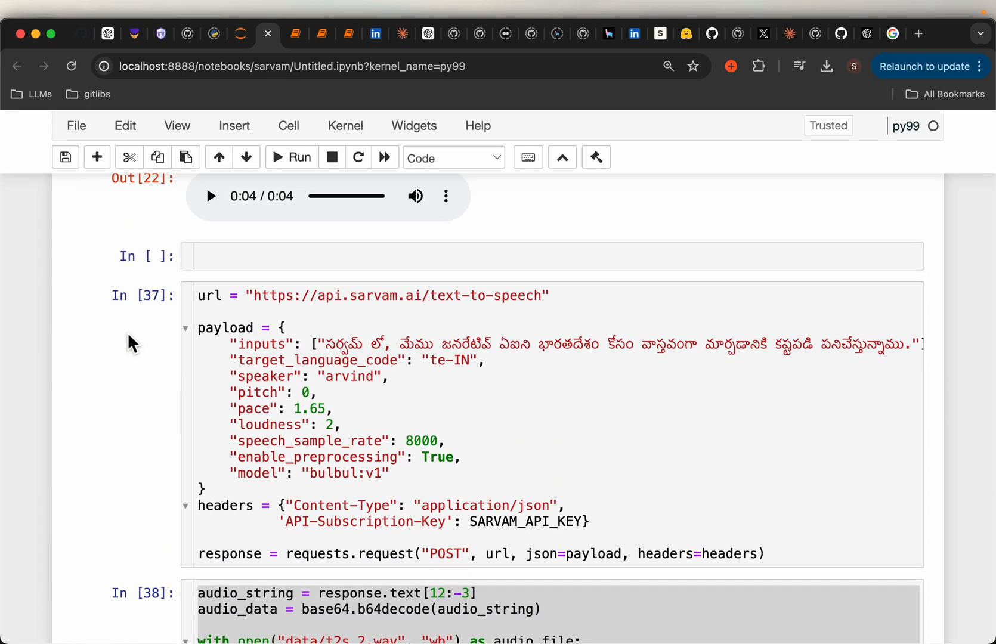
{"action": "scroll", "scroll_direction": "down", "scroll_amount": 3}
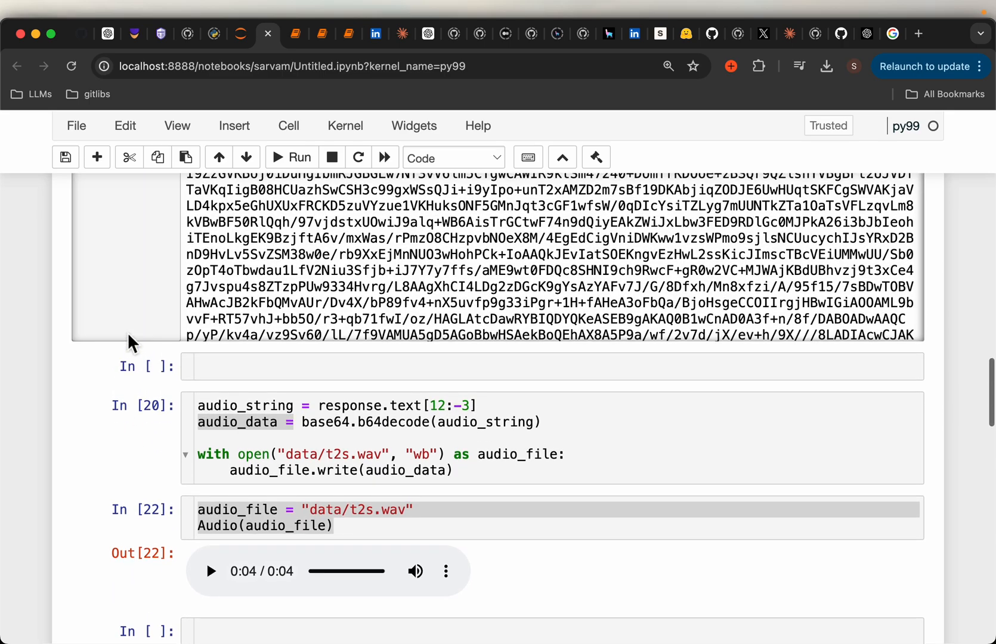
{"action": "mouse_move", "coordinate": [101, 403]}
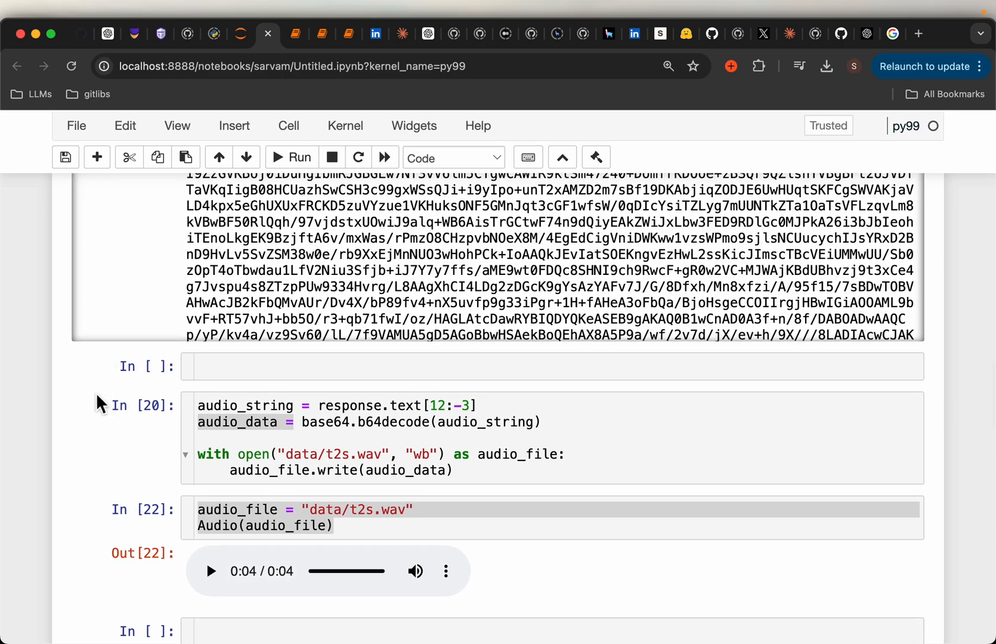